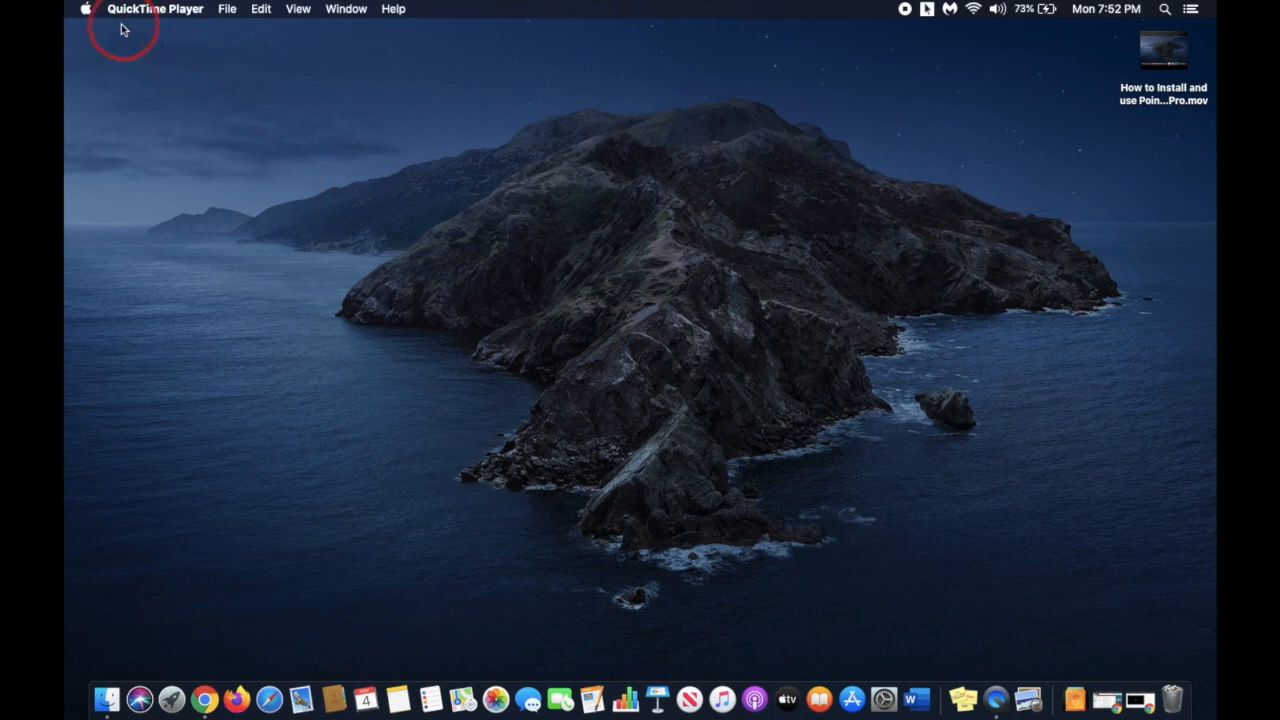
Step: Launch System Preferences from the Dock to show the main grid of settings panes
click(84, 8)
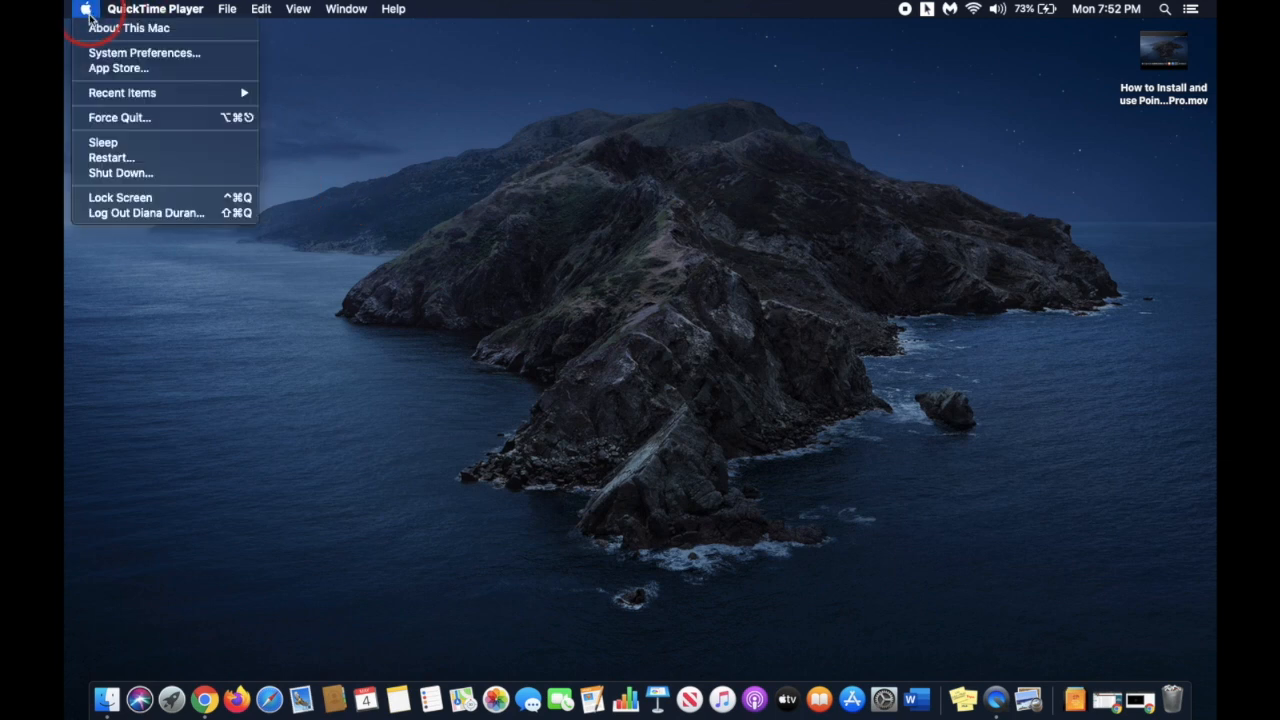
mouse_move(144, 52)
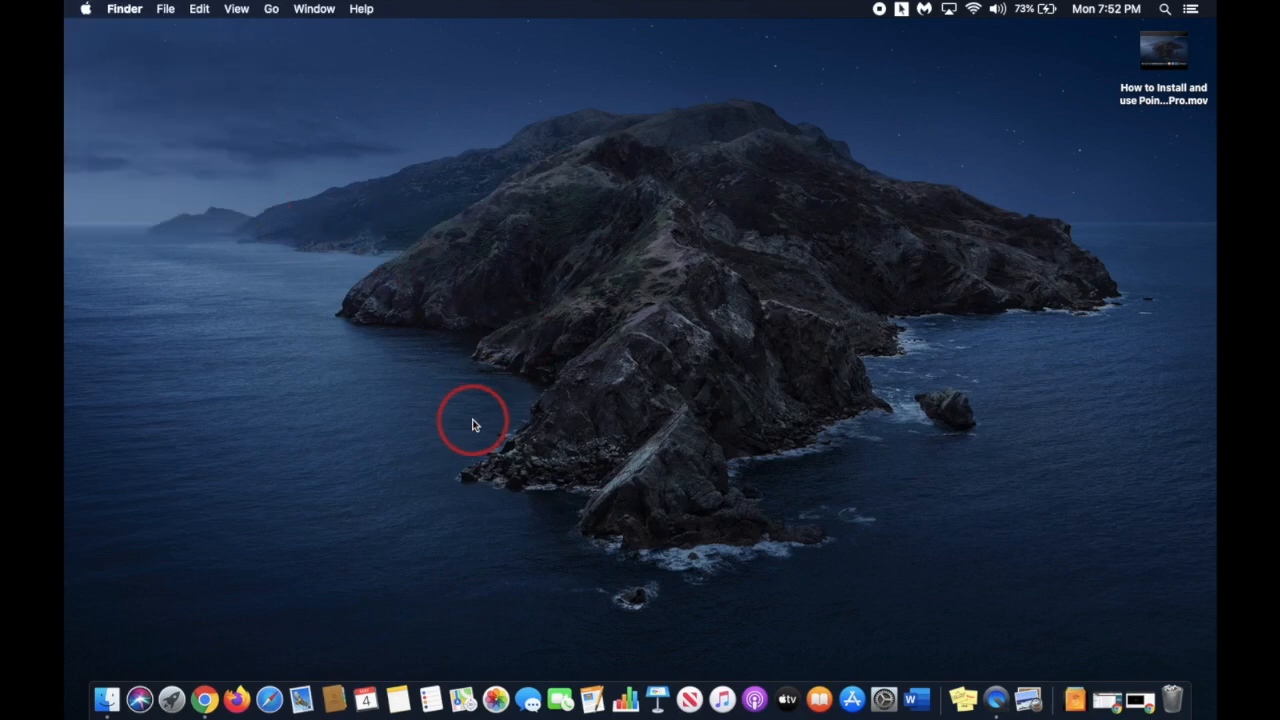
mouse_move(884, 698)
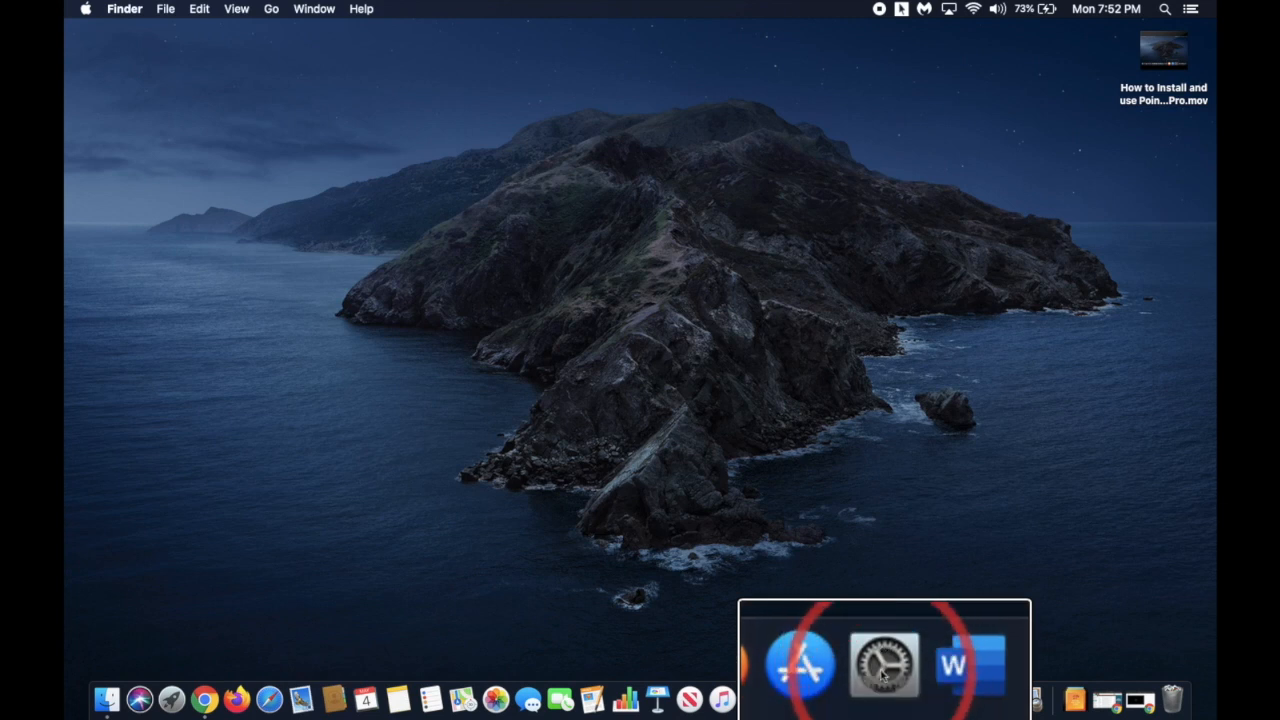
click(882, 664)
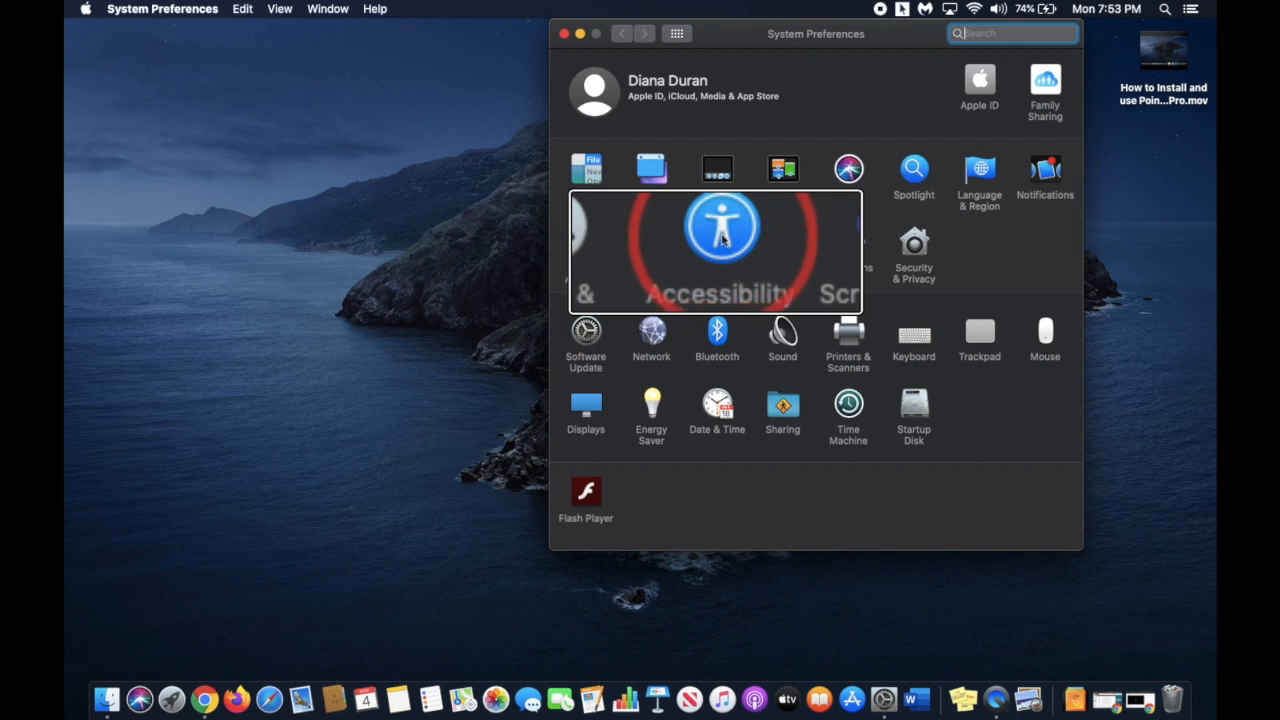
Step: Show Accessibility's Zoom settings with shortcuts, scroll-gesture zoom and Hover Text enabled
click(722, 224)
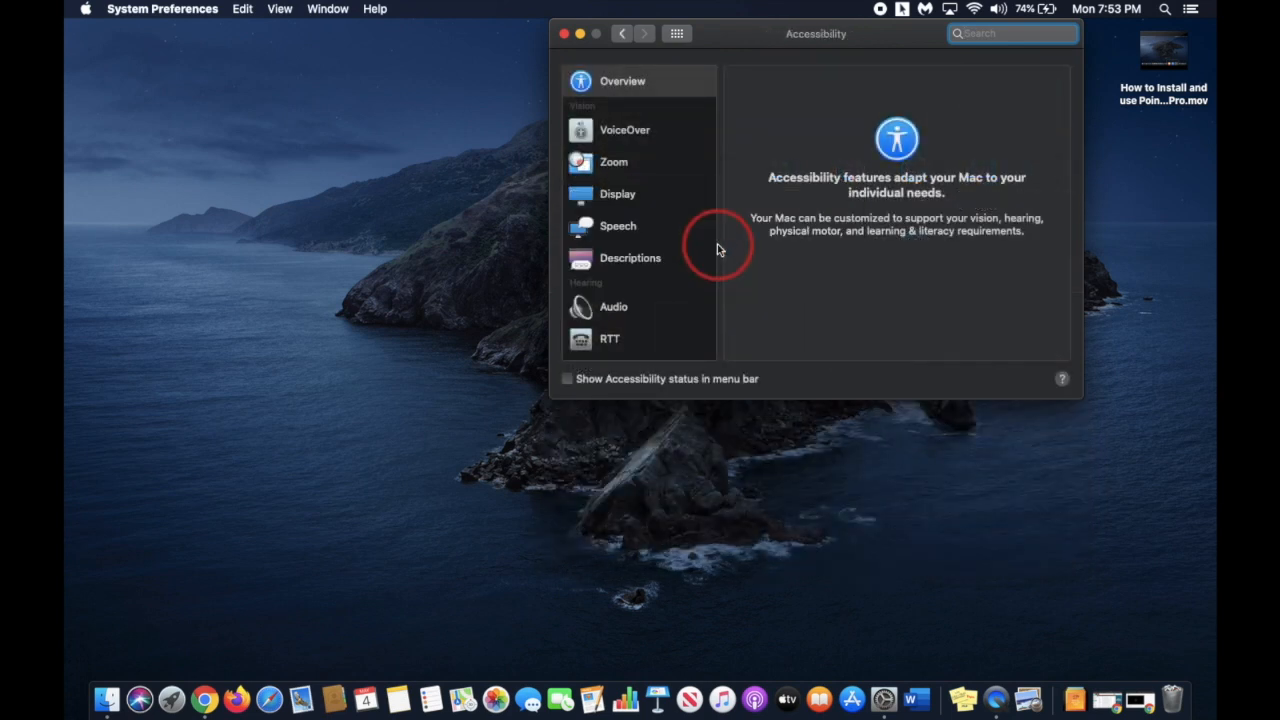
mouse_move(616, 206)
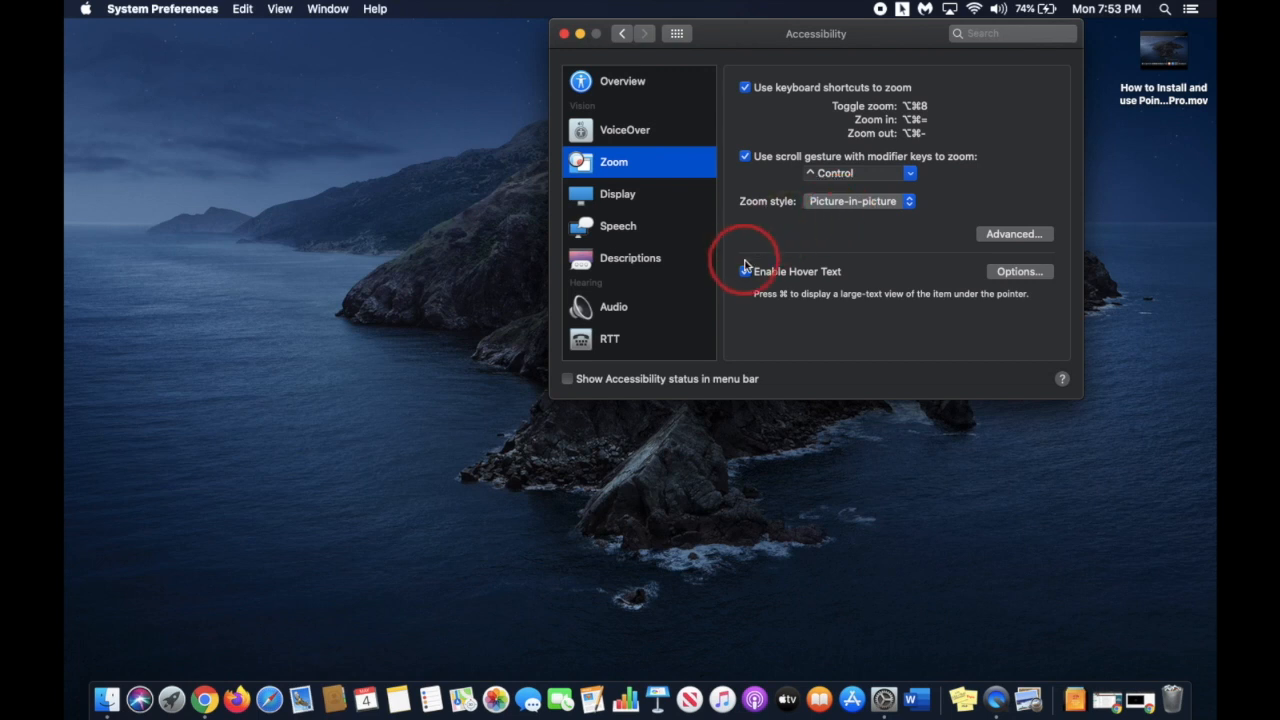
click(744, 272)
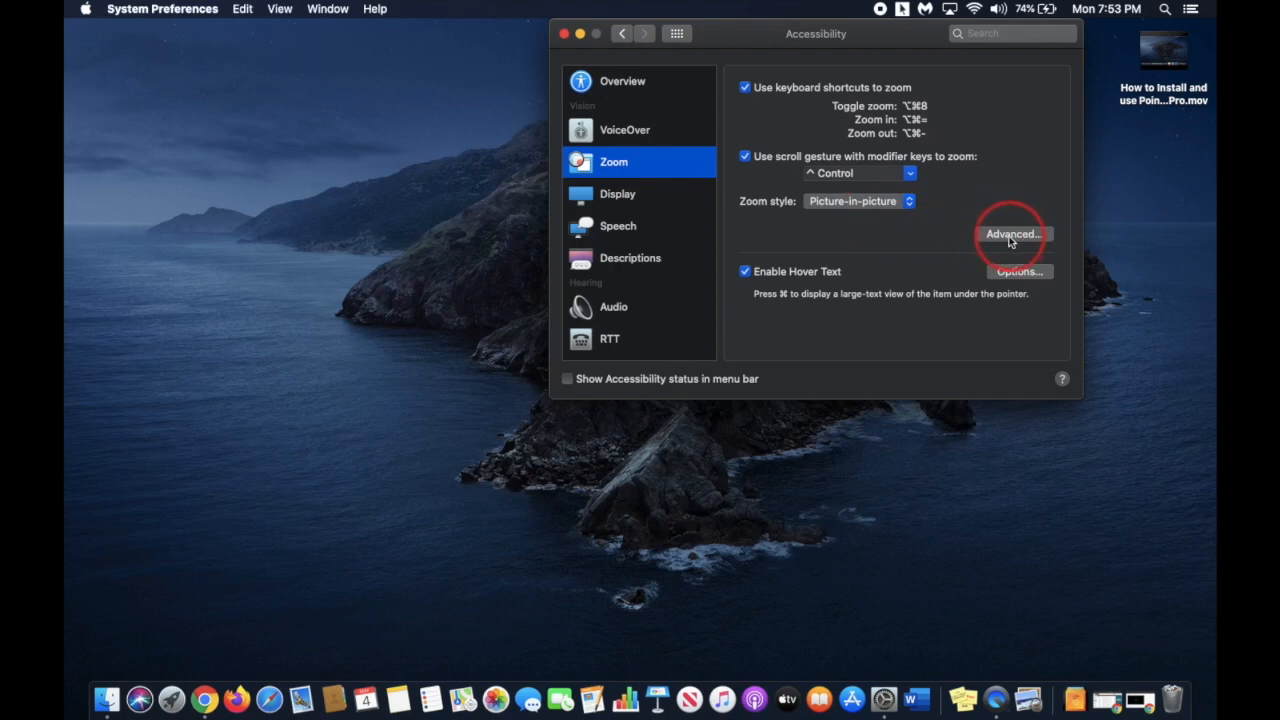
Step: Bring up the Advanced zoom sheet with Appearance and Controls options
click(1012, 234)
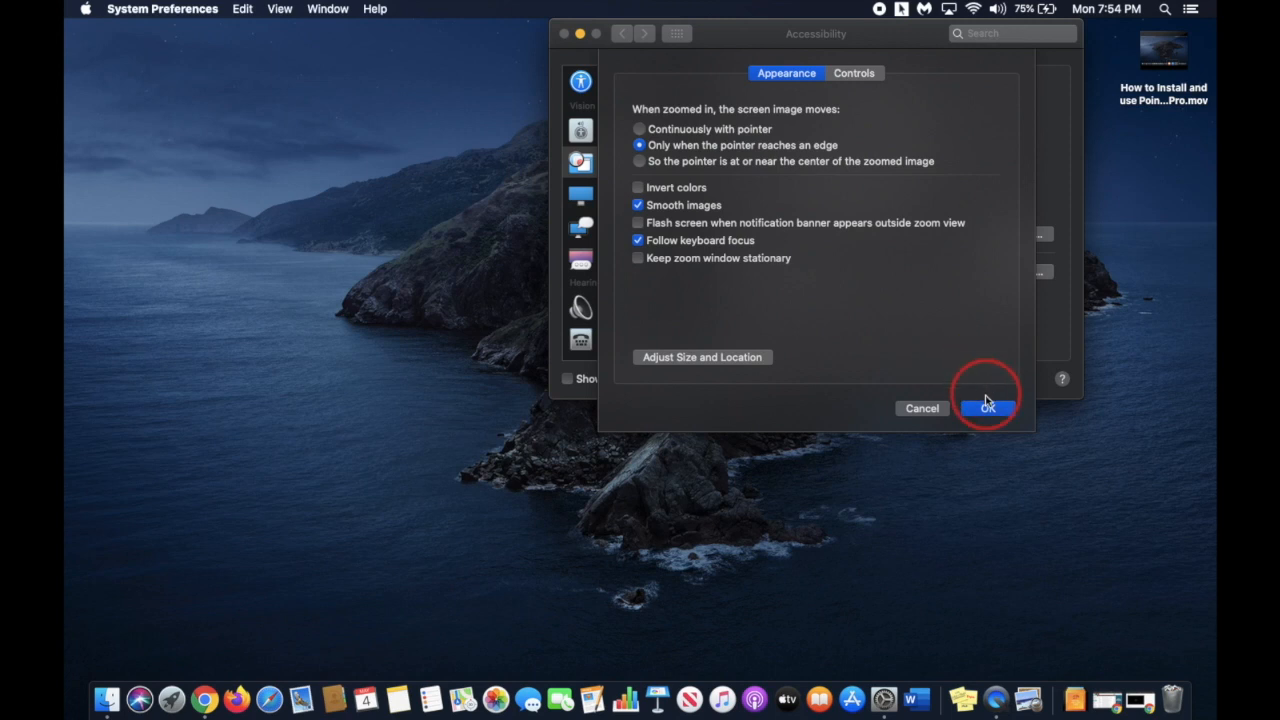
Step: Confirm the advanced zoom options with OK and return to the desktop
click(988, 408)
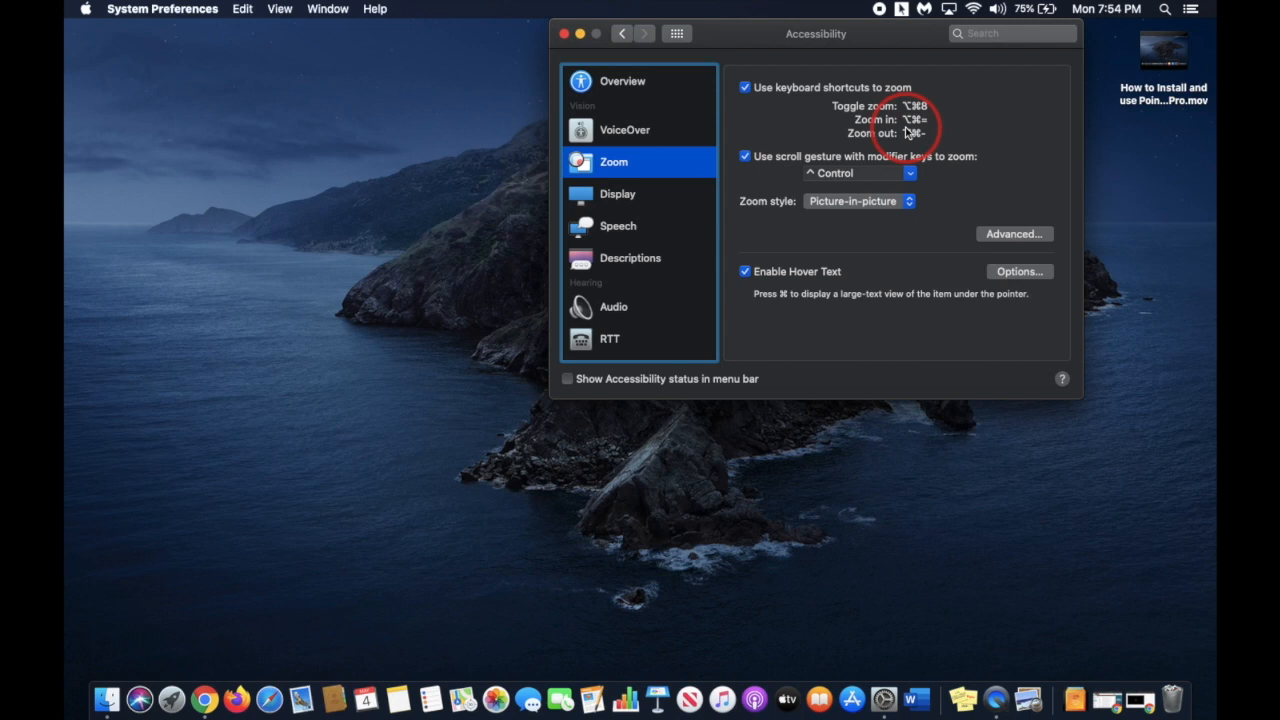
mouse_move(510, 62)
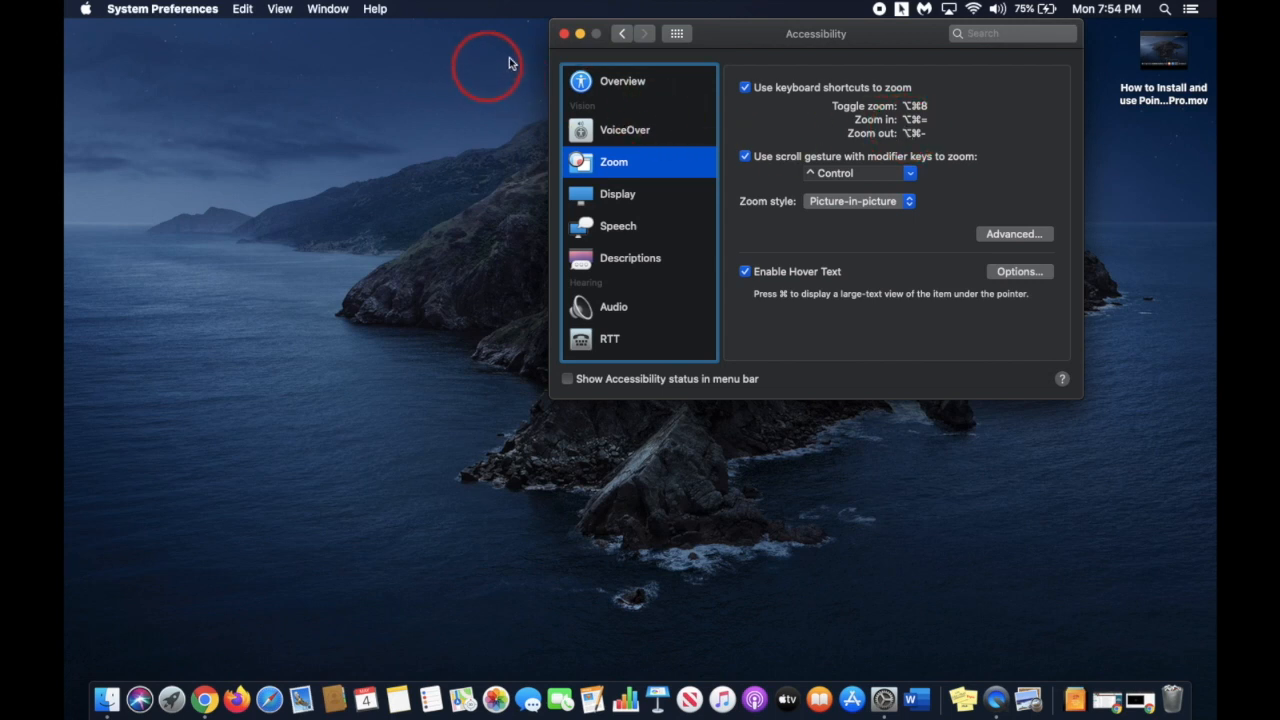
click(564, 32)
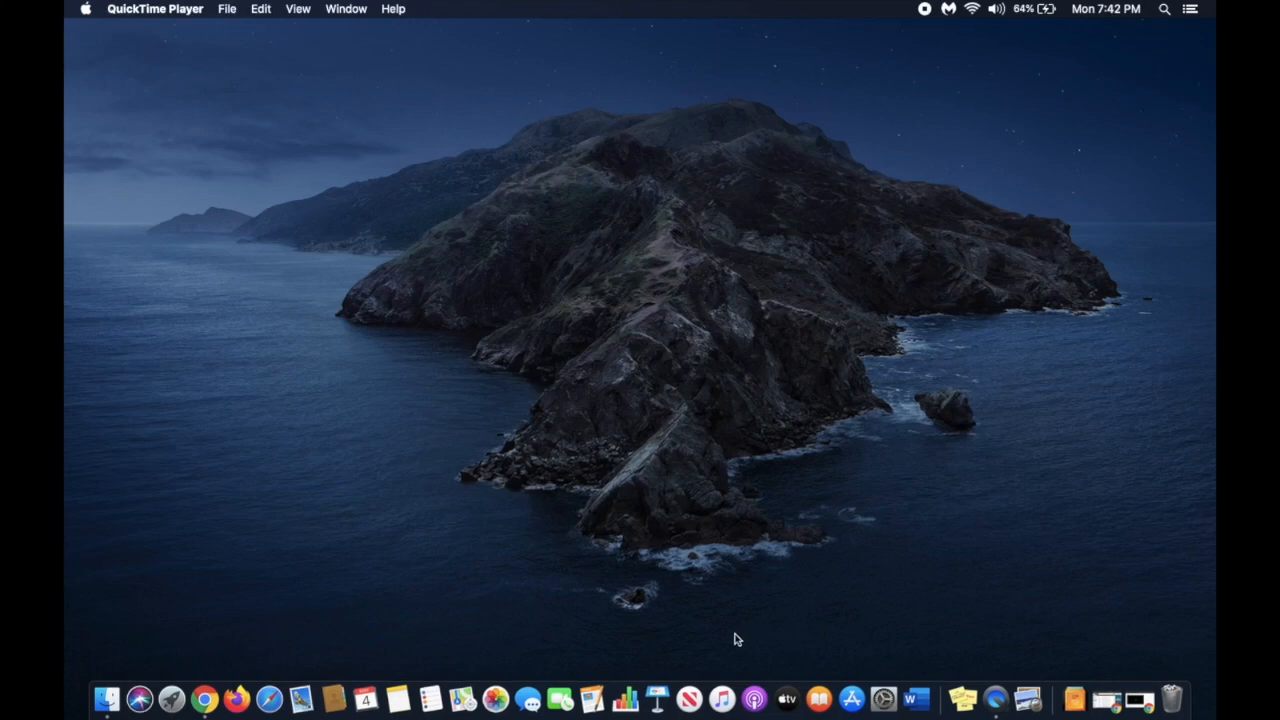
mouse_move(852, 698)
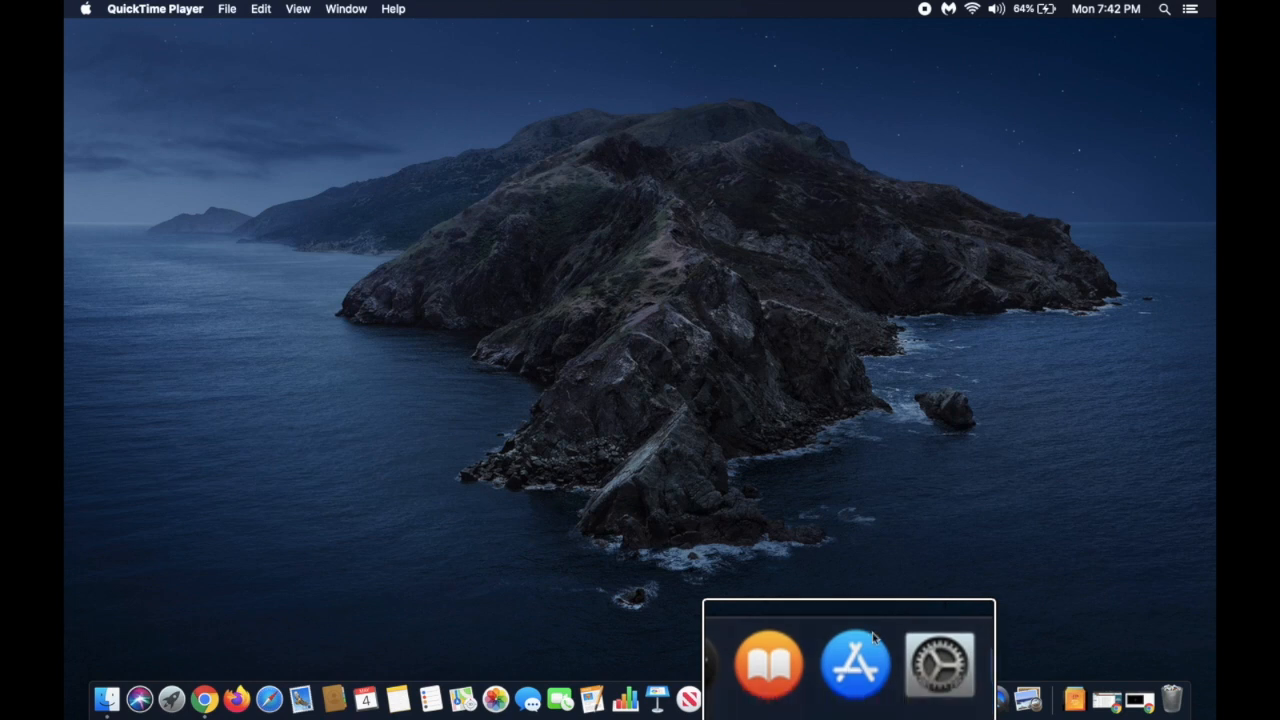
Step: Launch the App Store and sign in with the Apple ID and password
click(856, 664)
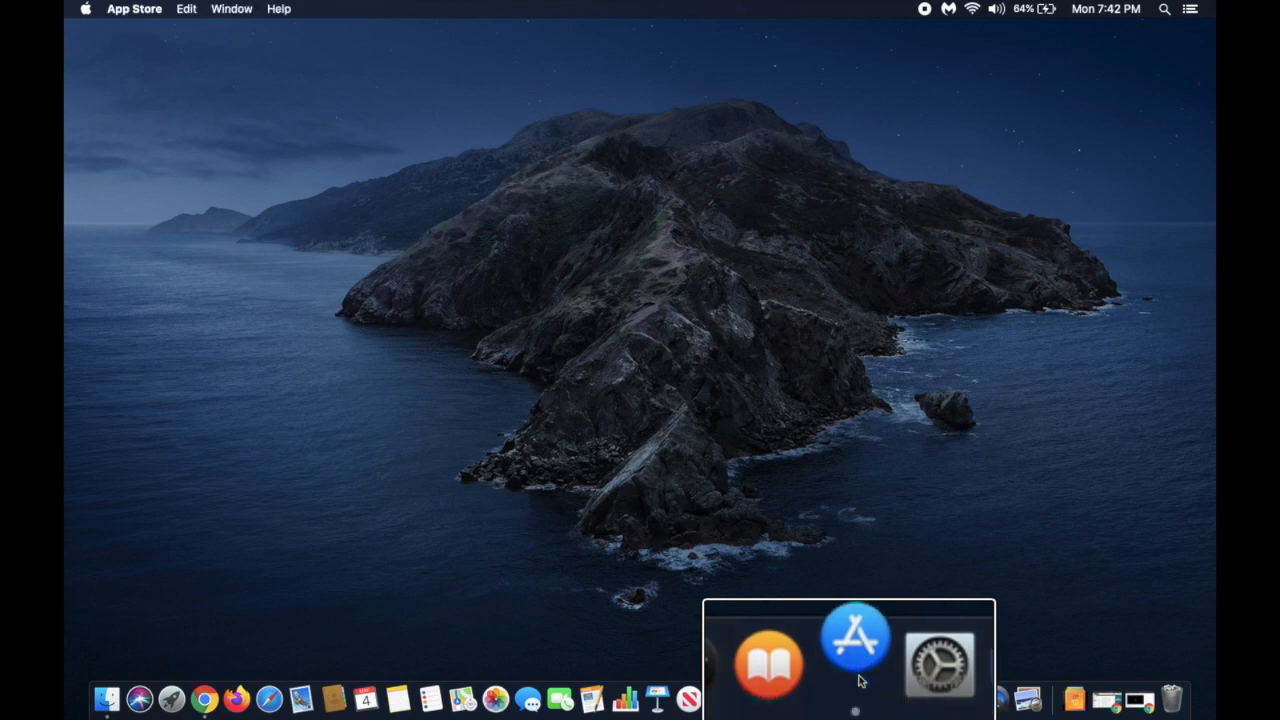
click(856, 636)
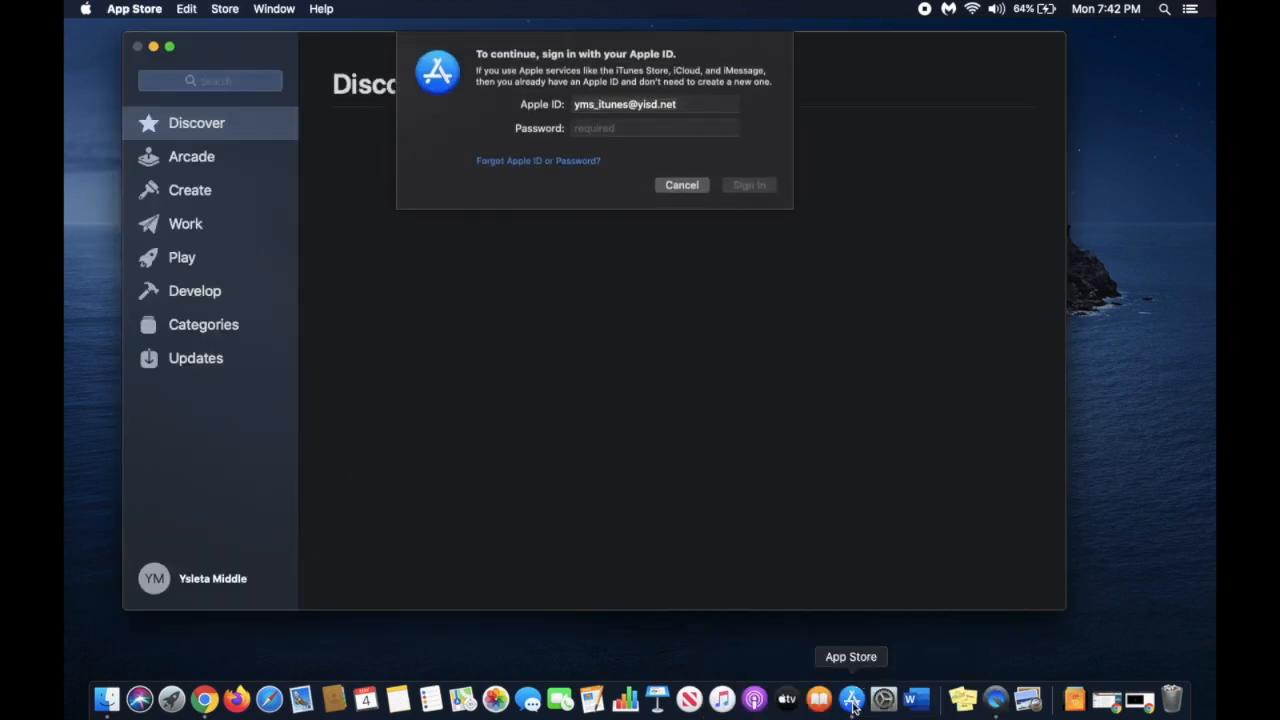
click(654, 128)
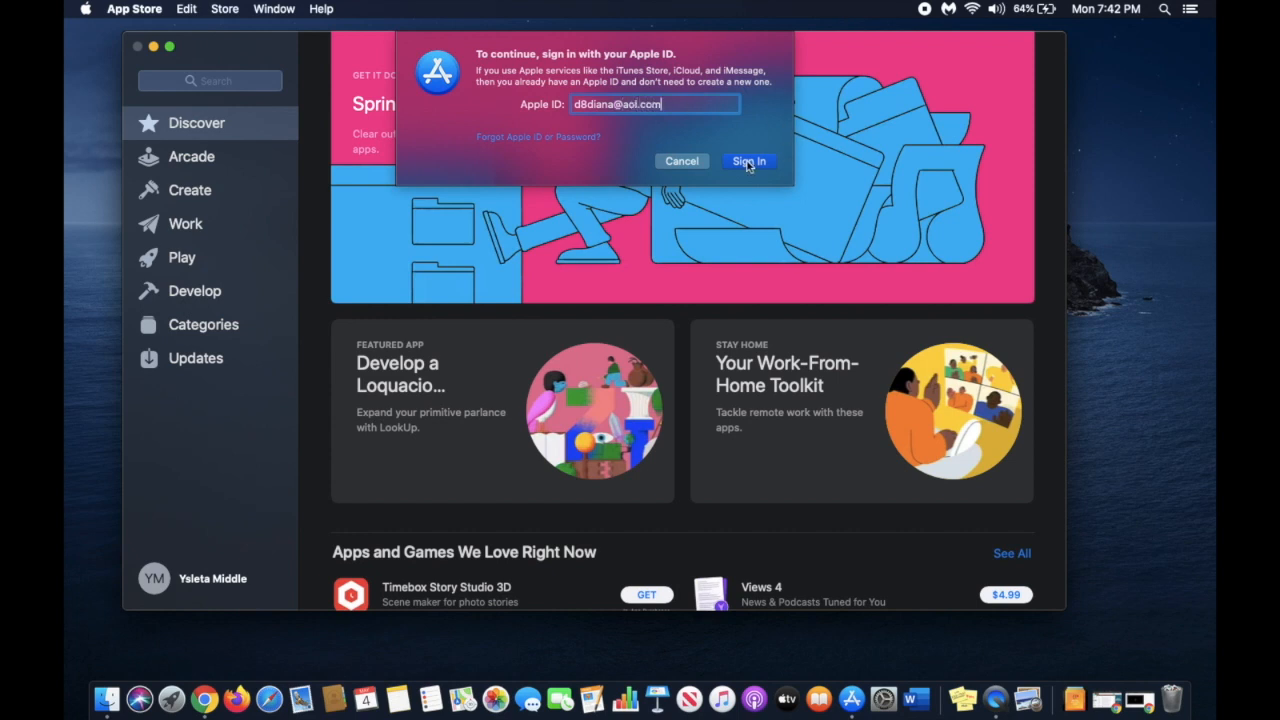
click(748, 160)
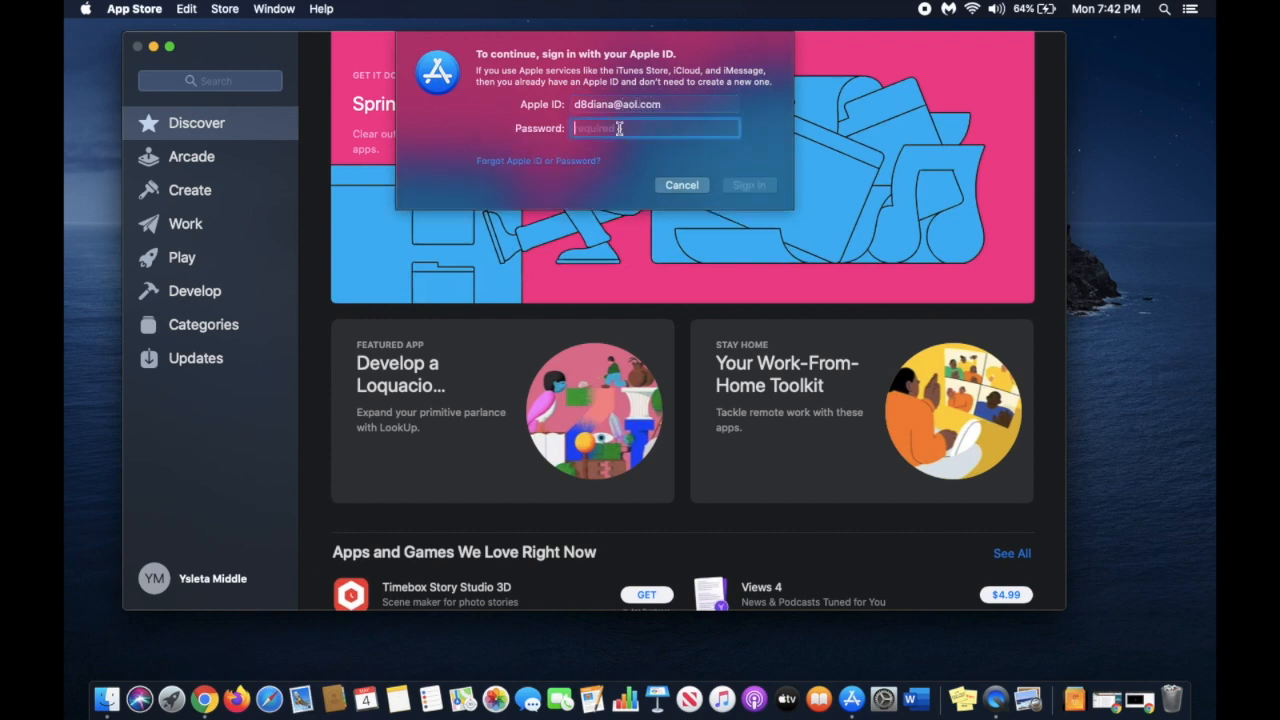
text(•)
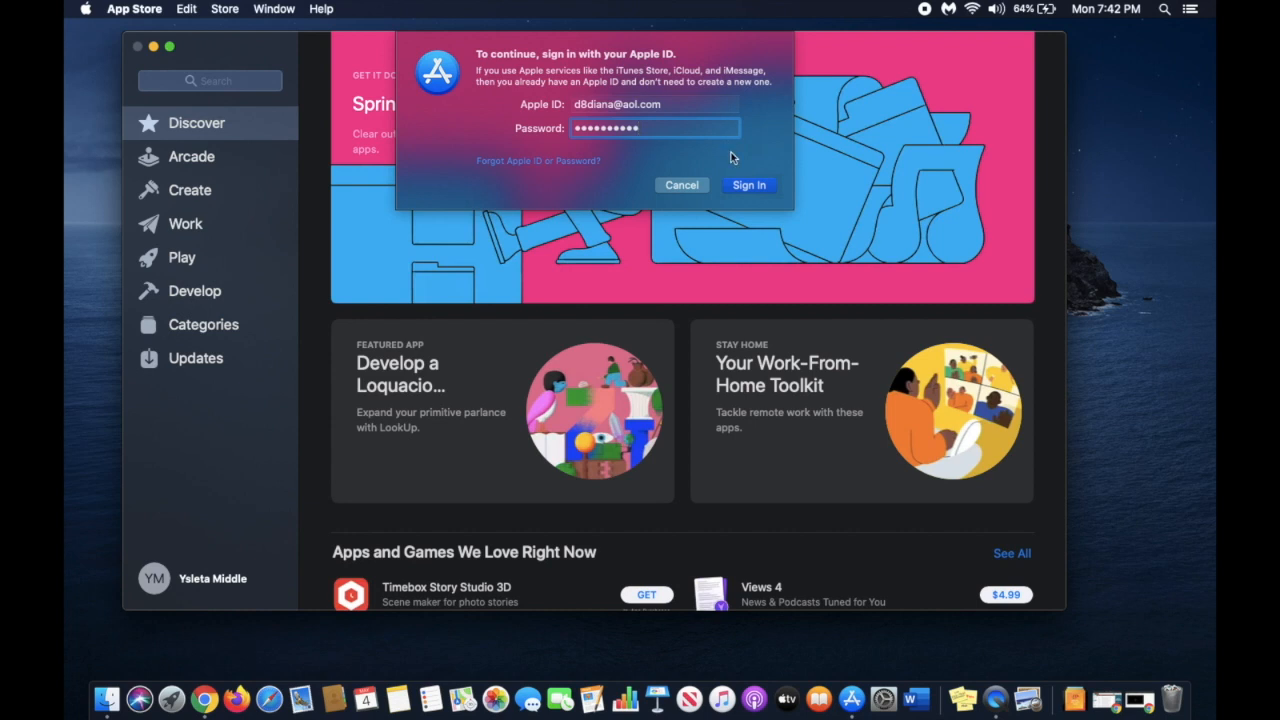
click(748, 184)
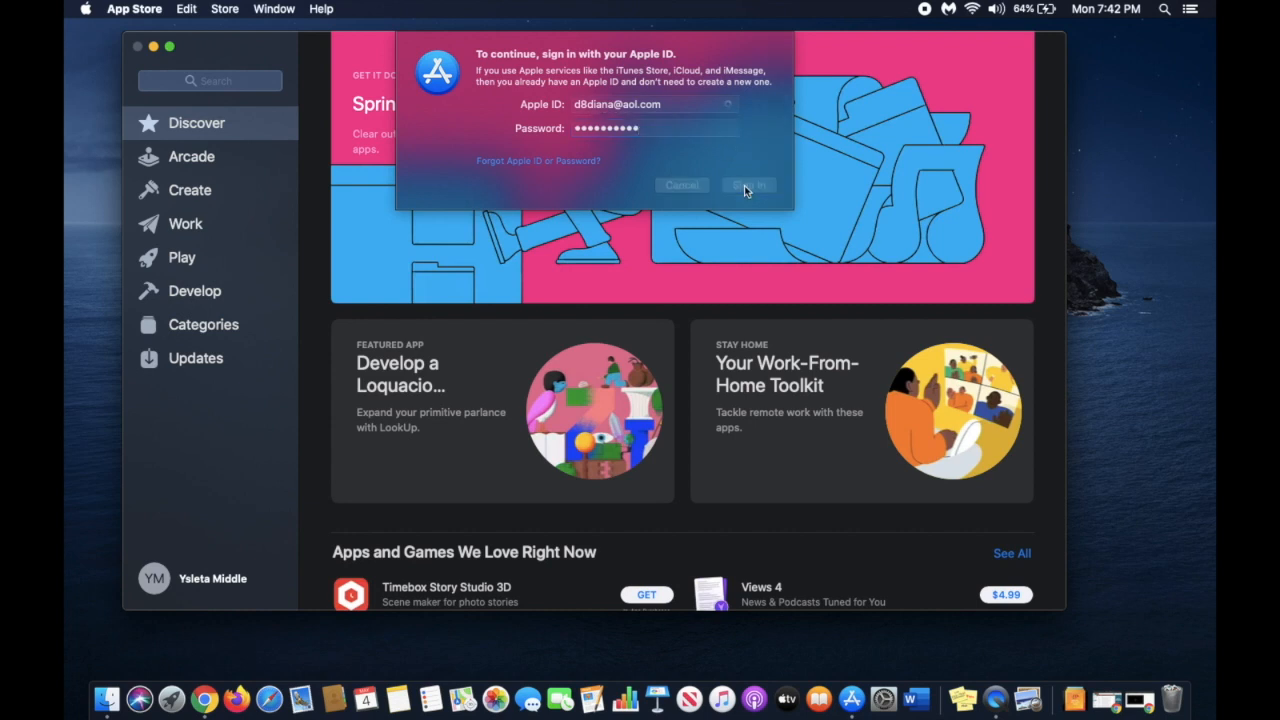
click(748, 184)
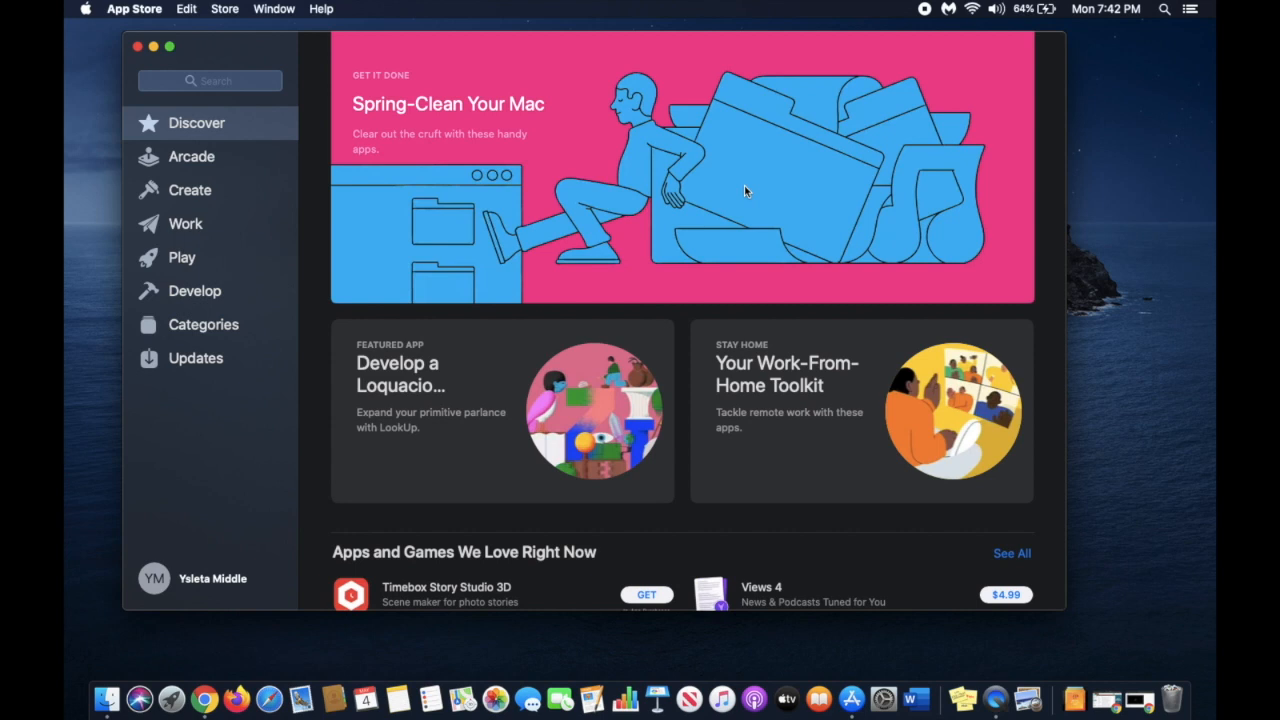
Step: Search the App Store for PointerPro so its paid listing appears
scroll(down, 3)
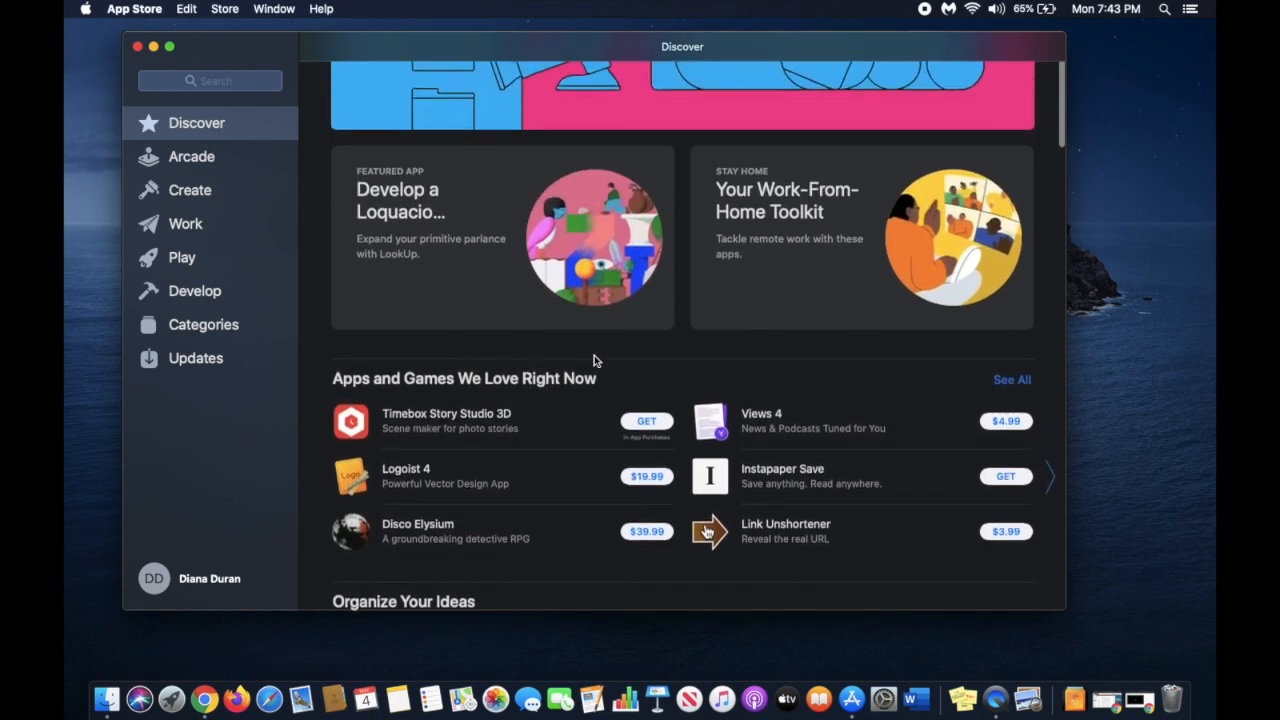
scroll(down, 3)
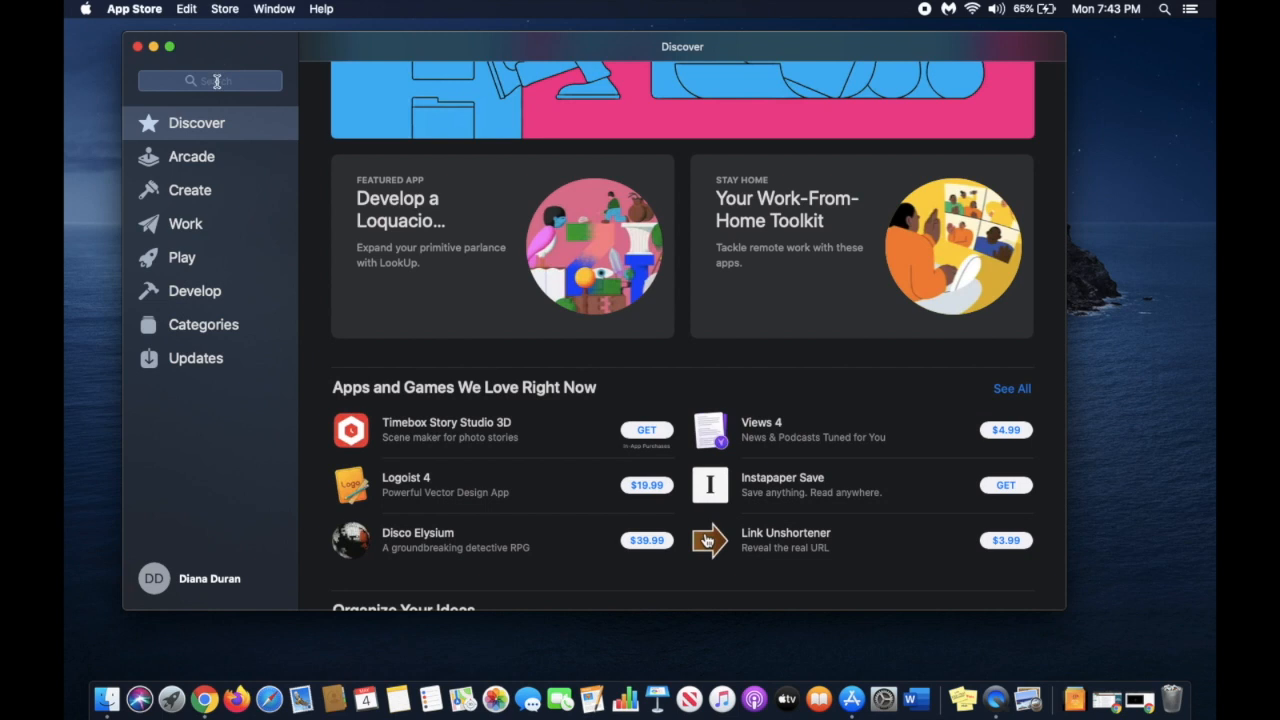
text(pointerpro)
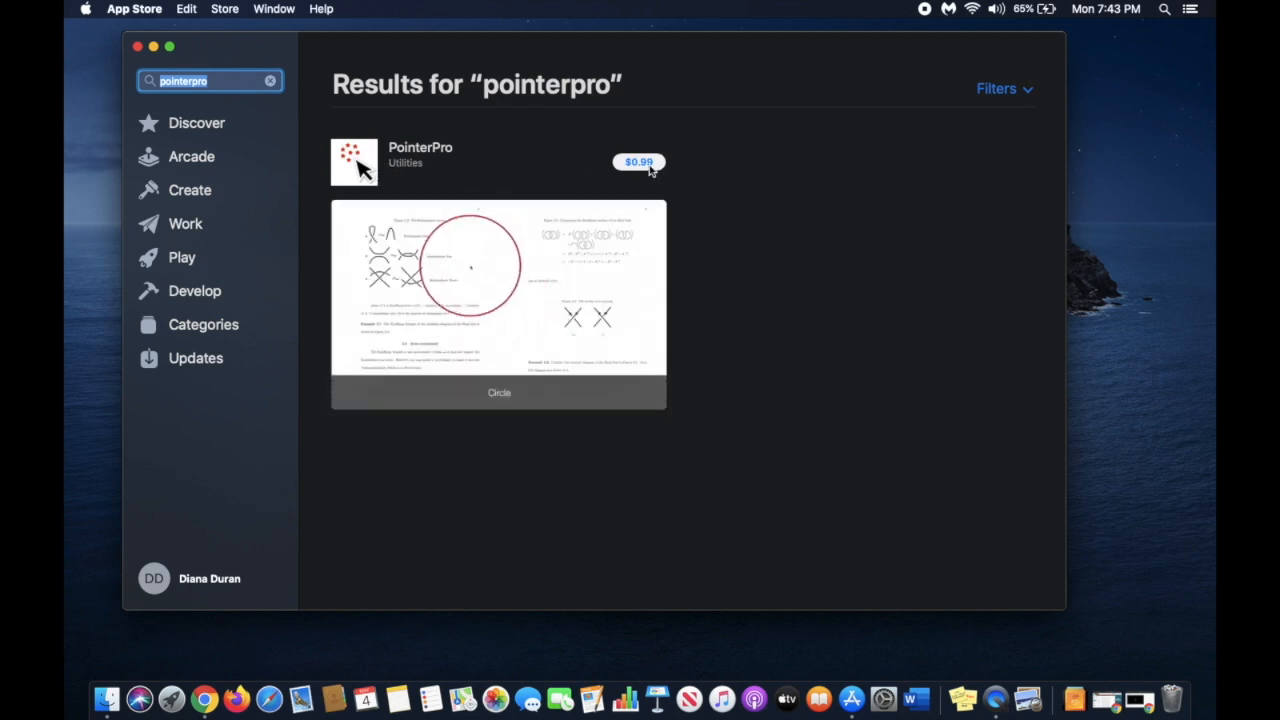
Step: Buy PointerPro, re-entering the account password to confirm the purchase
click(638, 162)
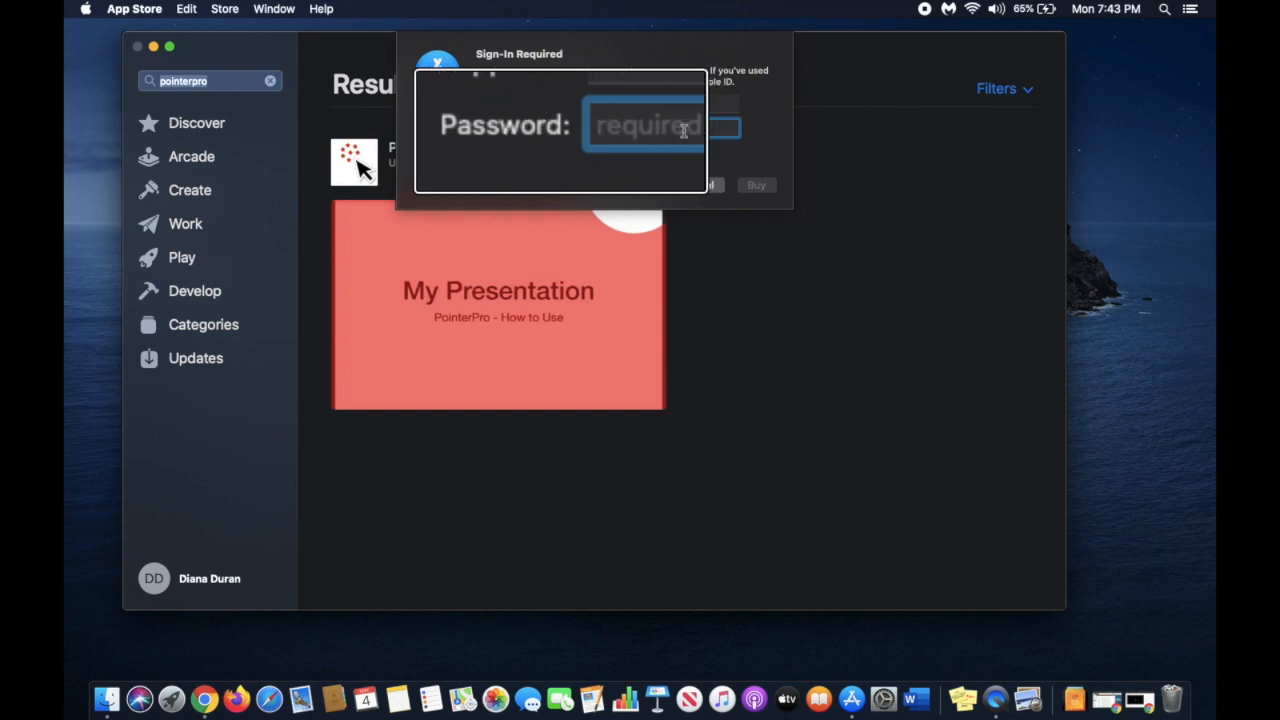
text(••)
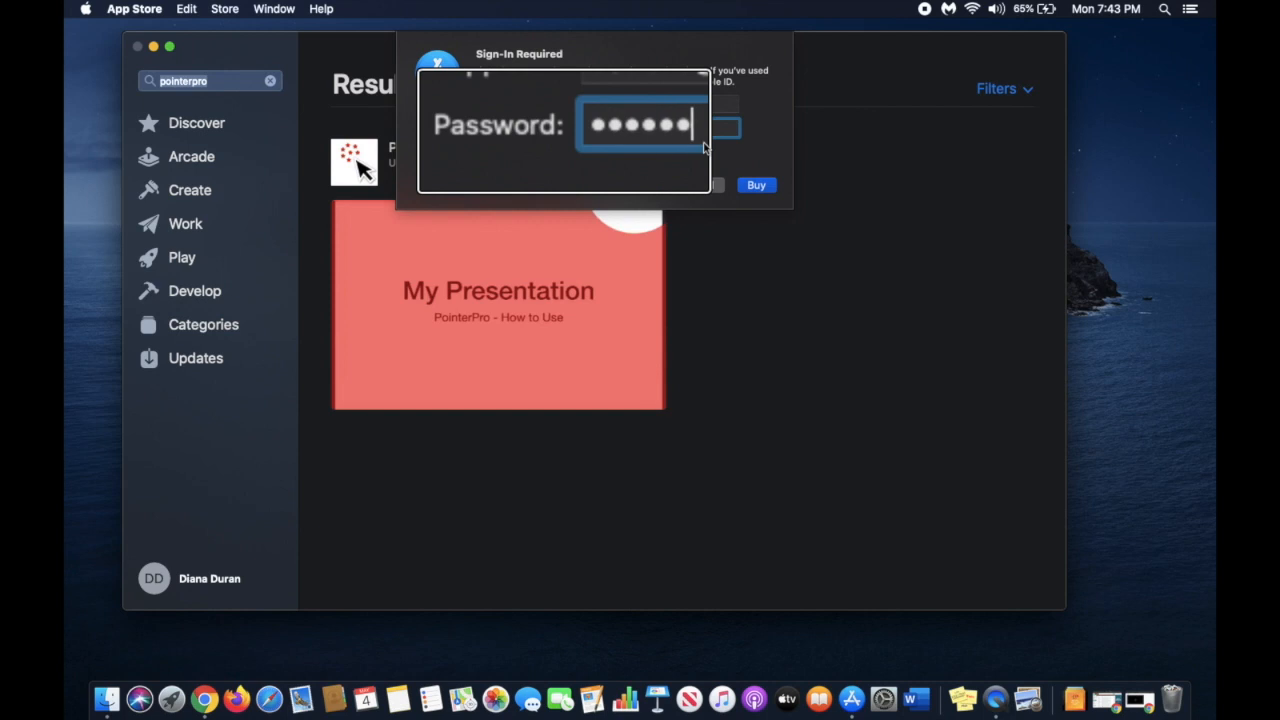
text(•)
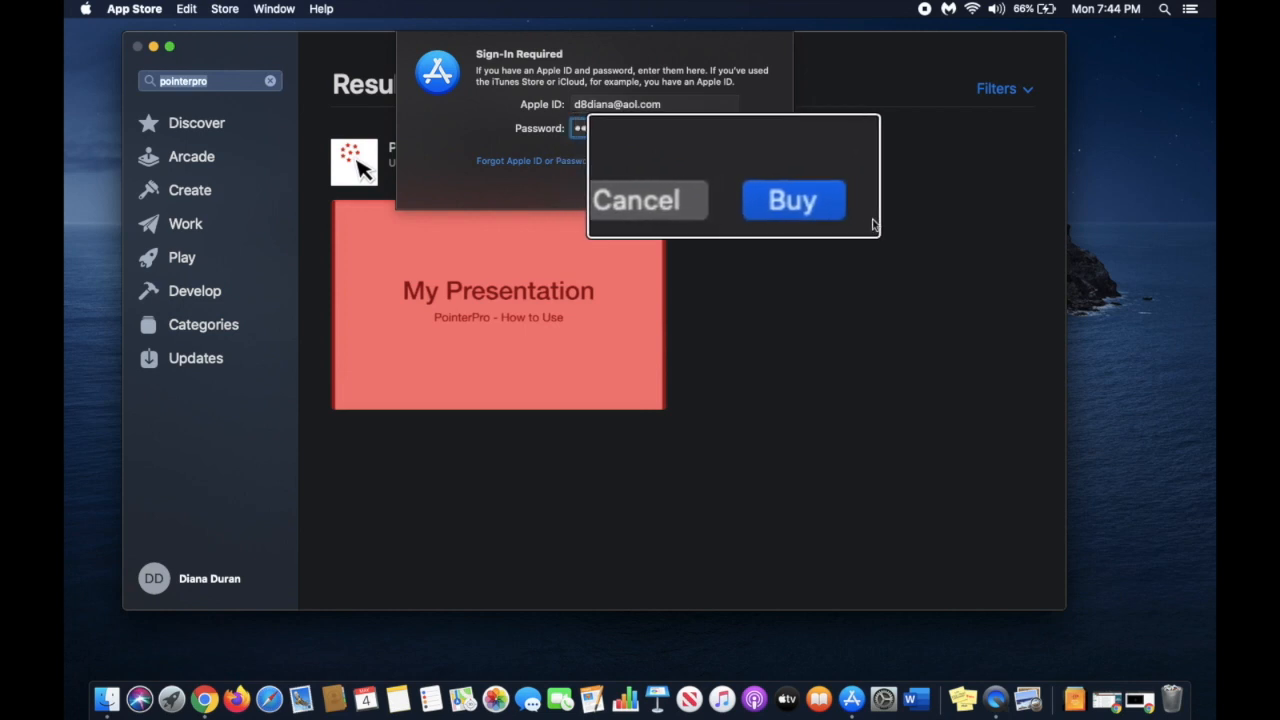
click(792, 200)
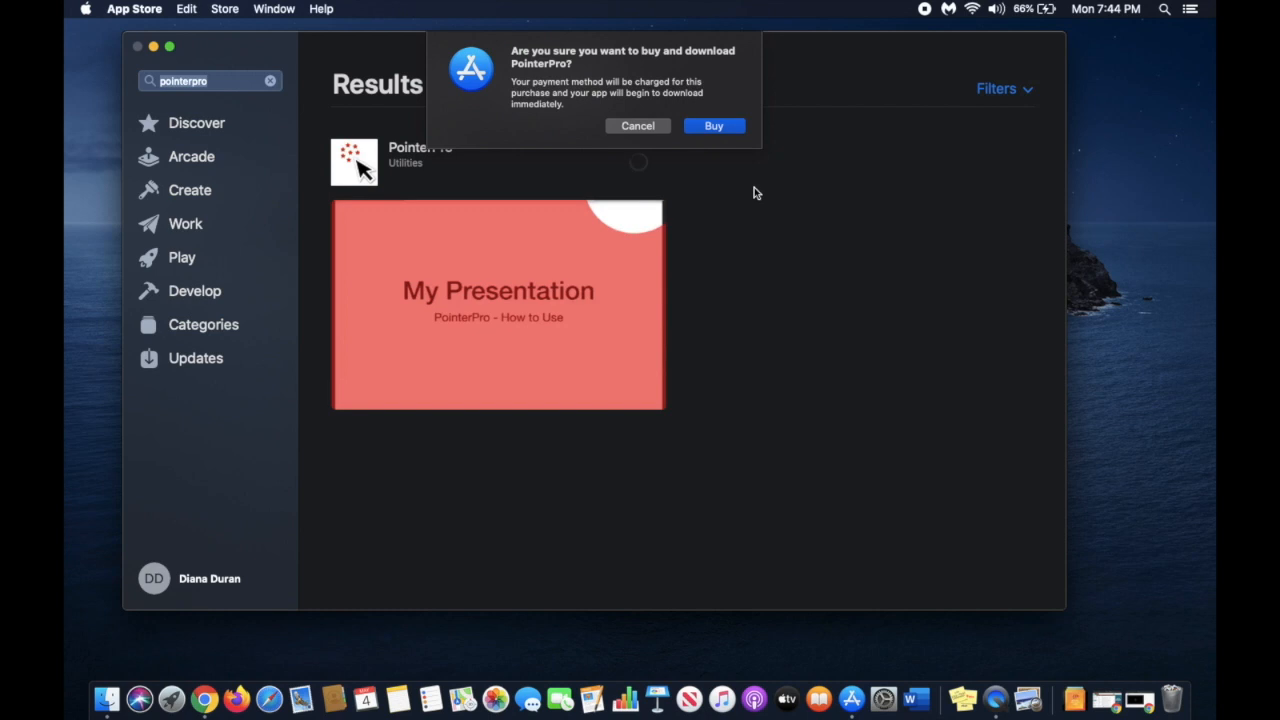
mouse_move(710, 182)
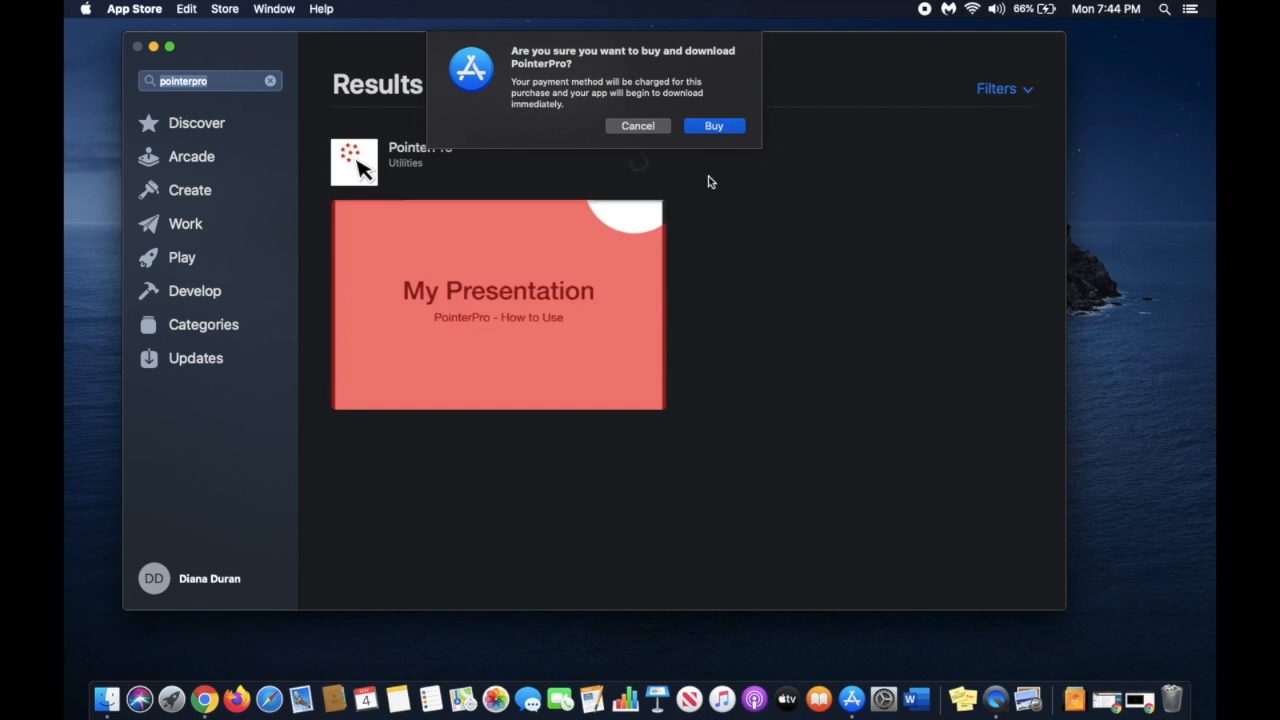
mouse_move(596, 140)
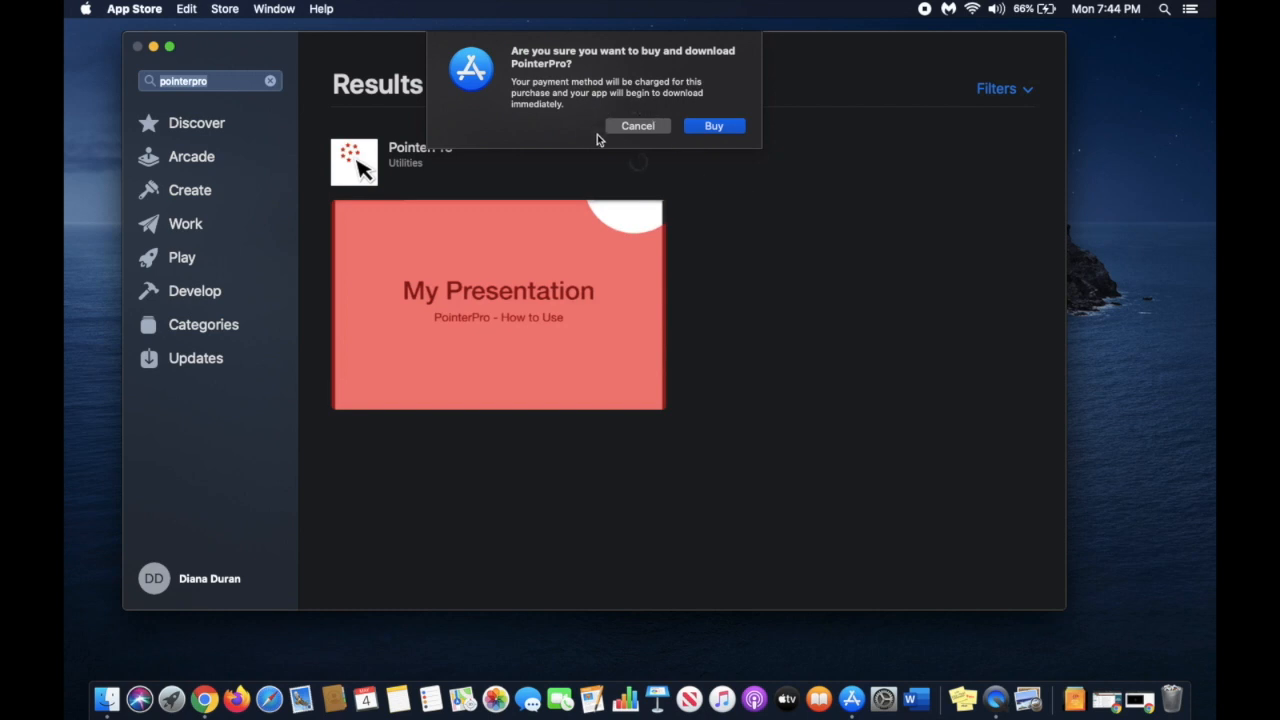
mouse_move(720, 148)
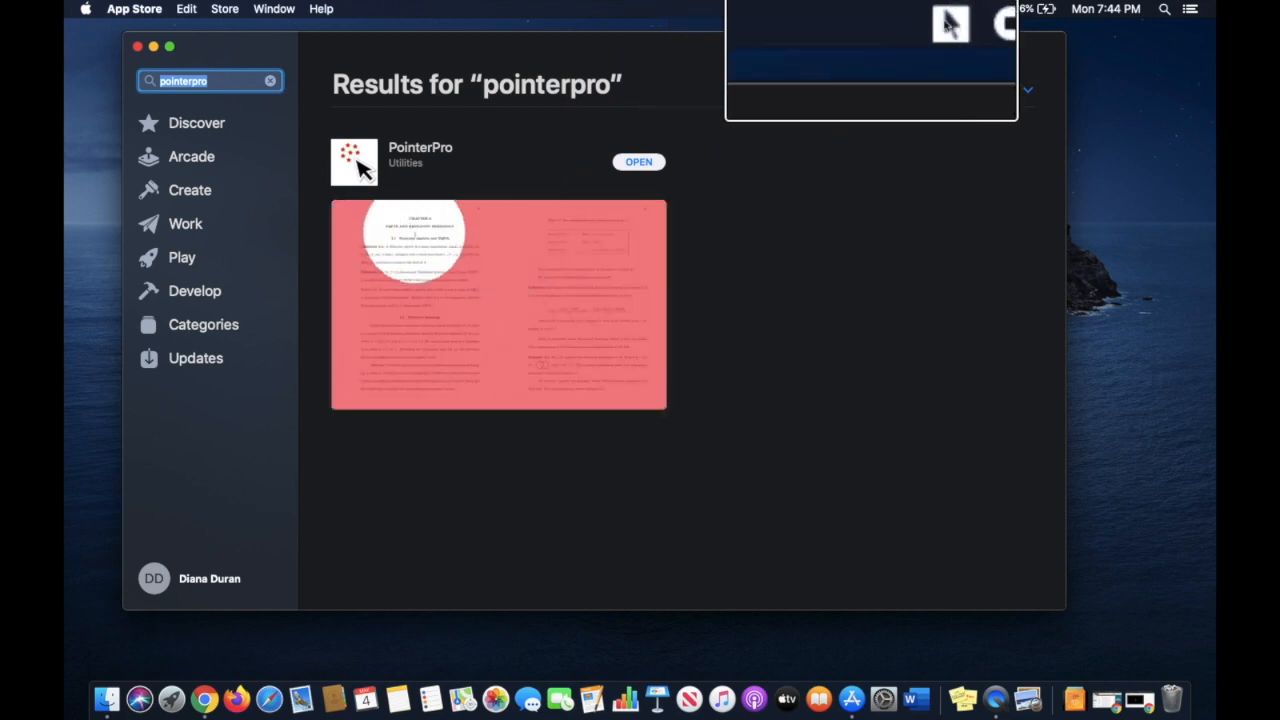
Step: Turn PointerPro's effect on from the menu bar, tinting the screen red around a spotlight
click(952, 24)
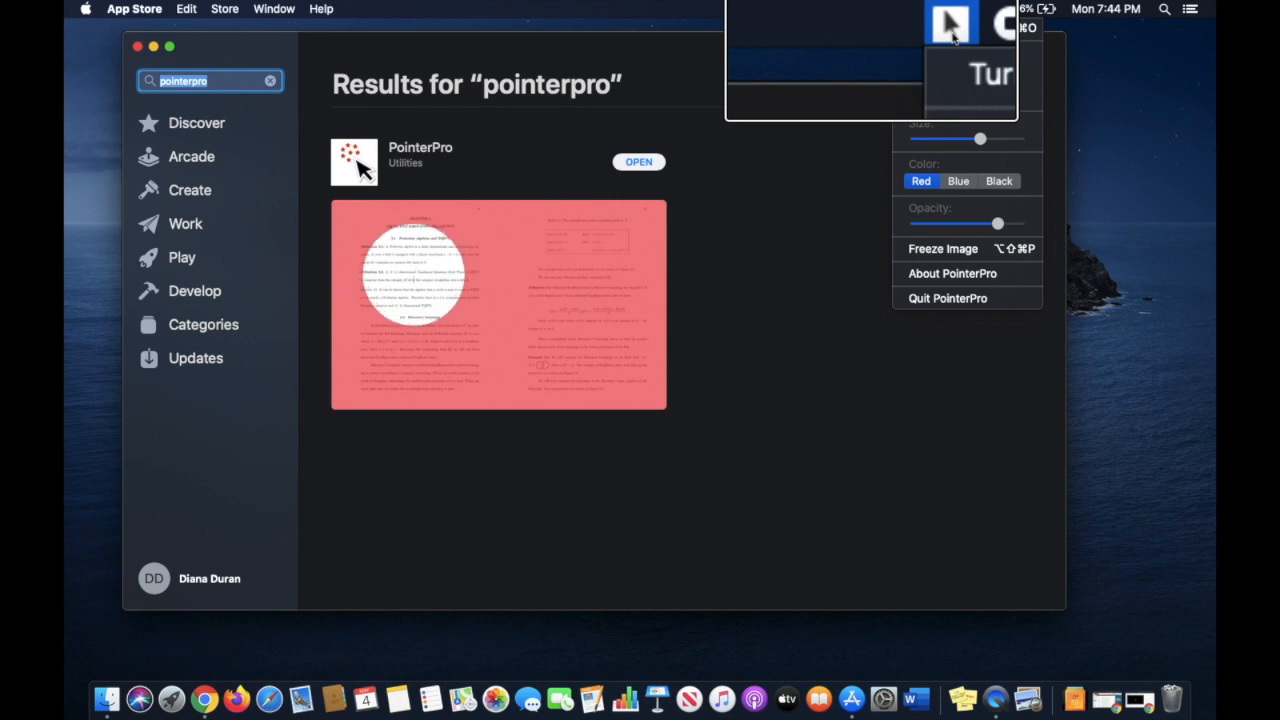
click(900, 8)
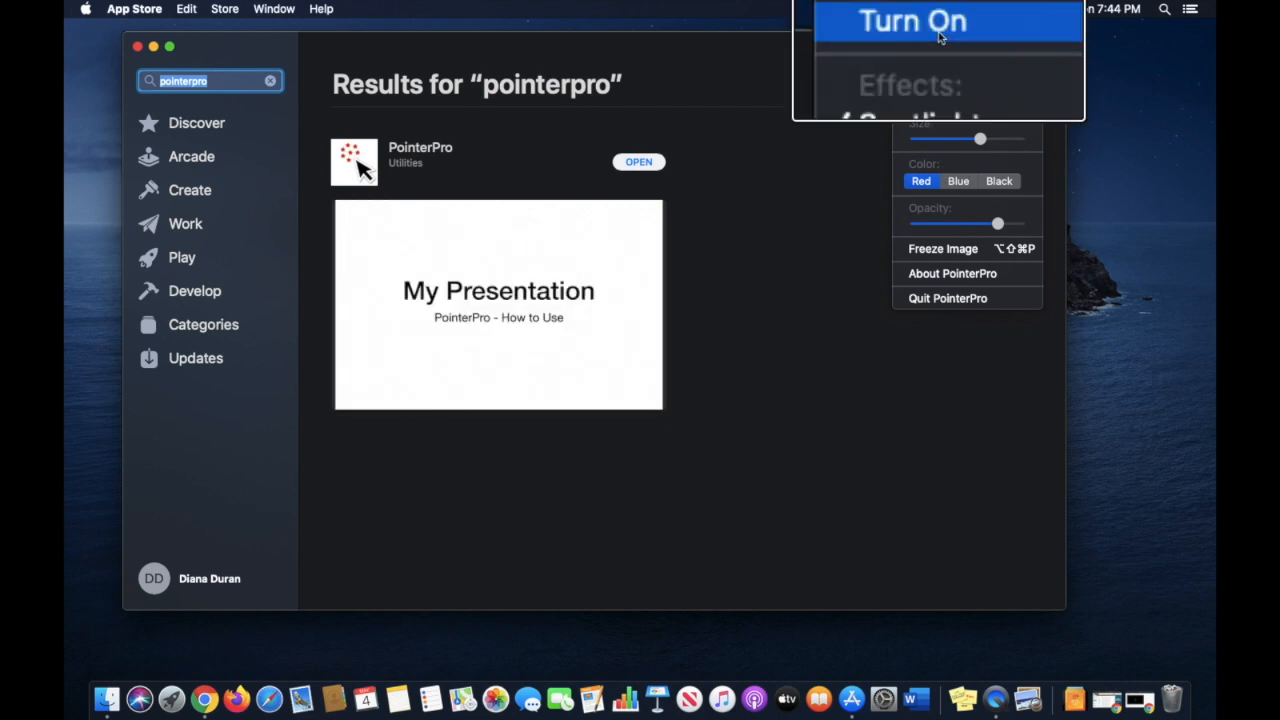
click(910, 20)
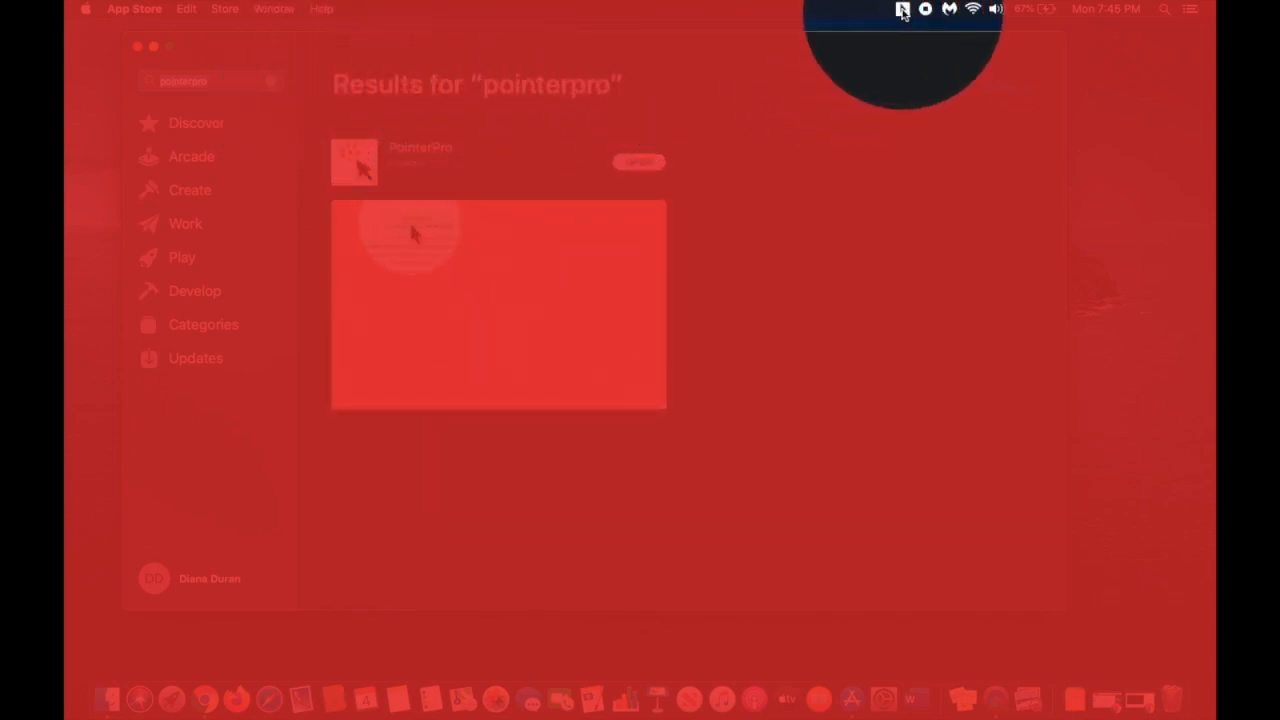
click(900, 8)
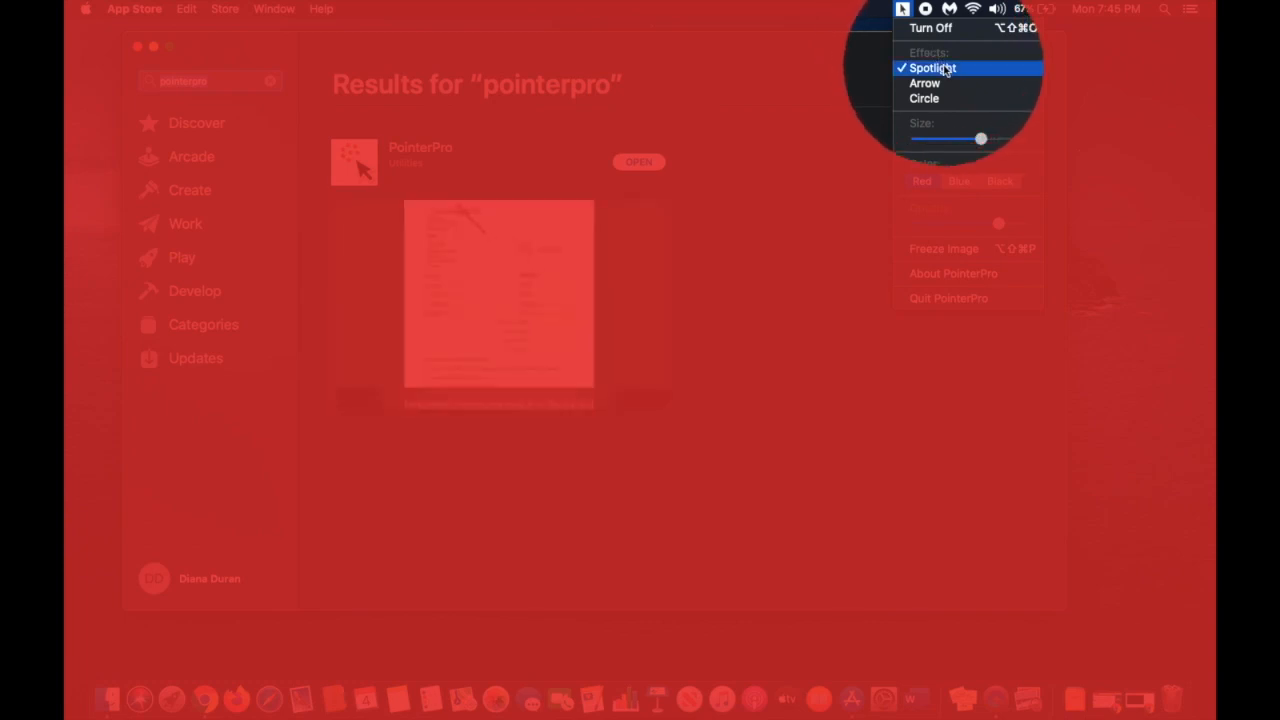
mouse_move(938, 82)
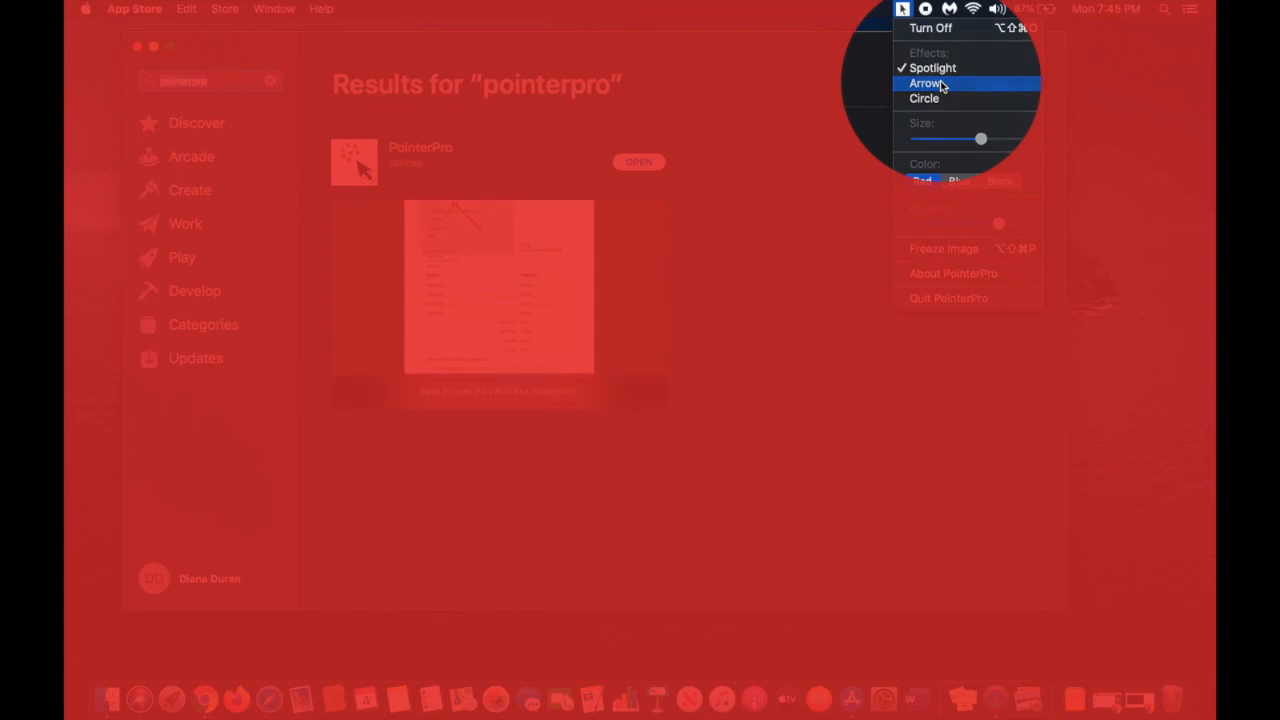
Step: Switch PointerPro's effect from spotlight to the red arrow
click(926, 82)
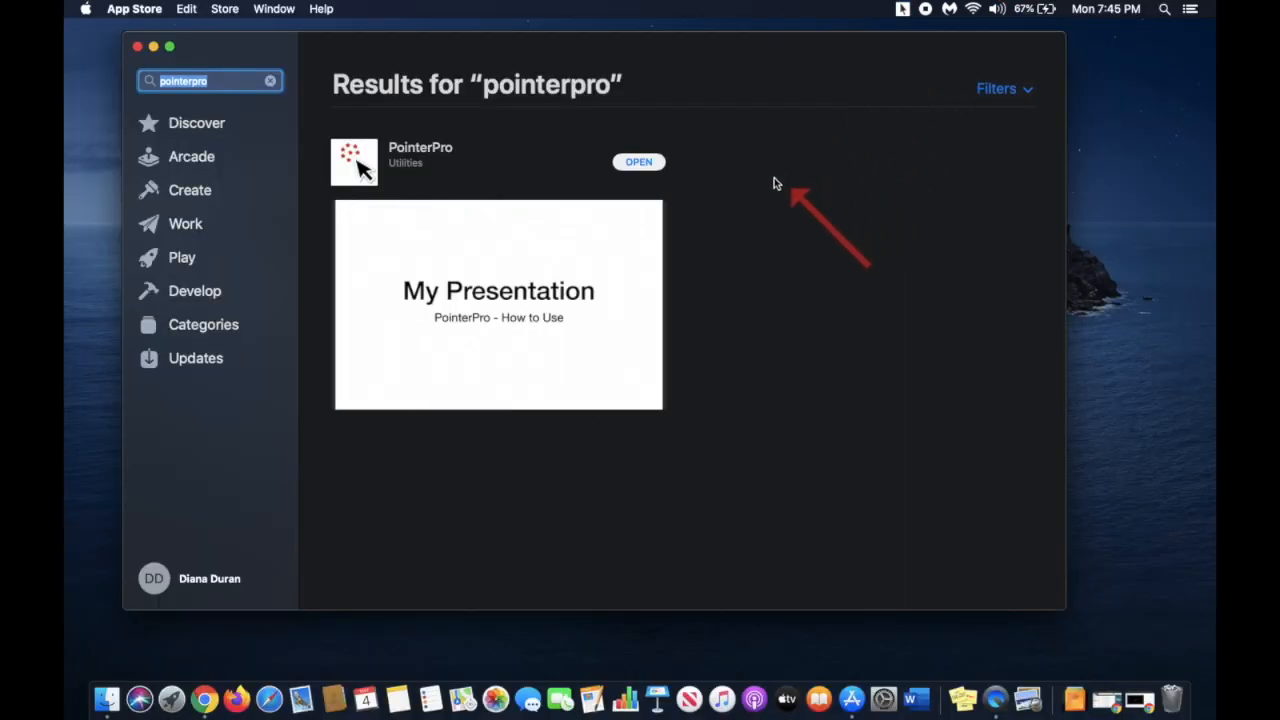
mouse_move(940, 90)
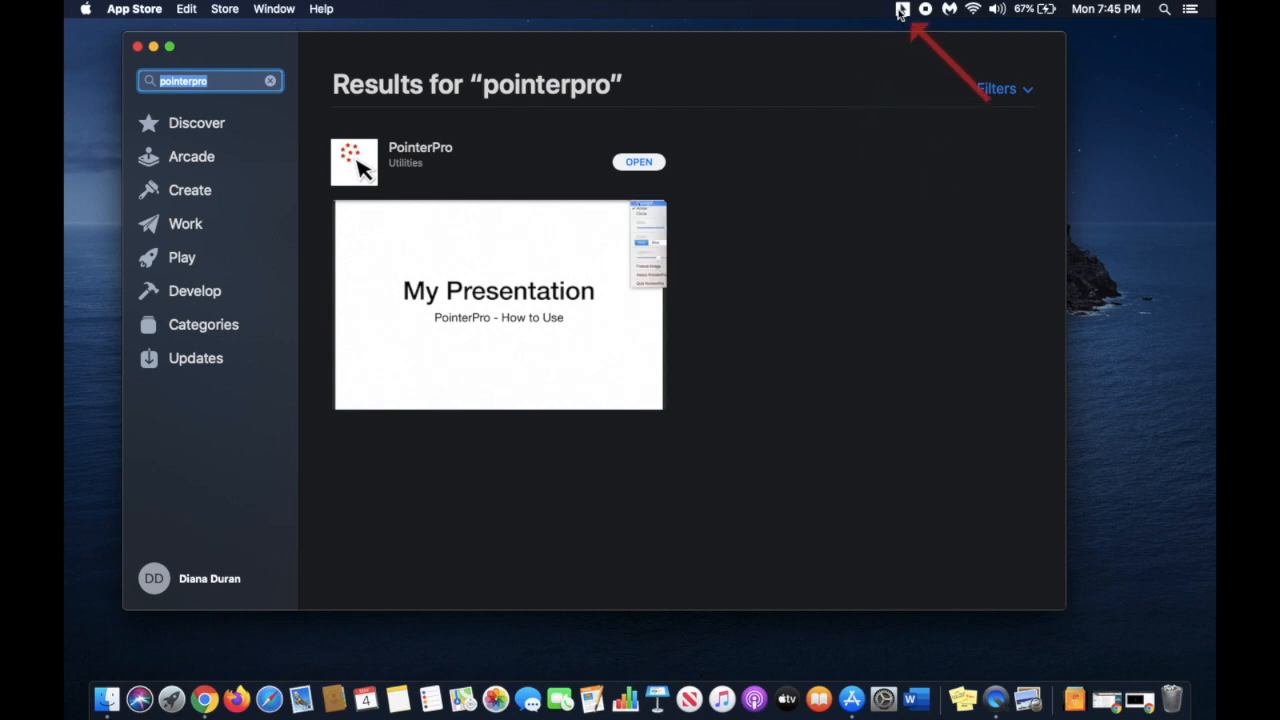
click(900, 8)
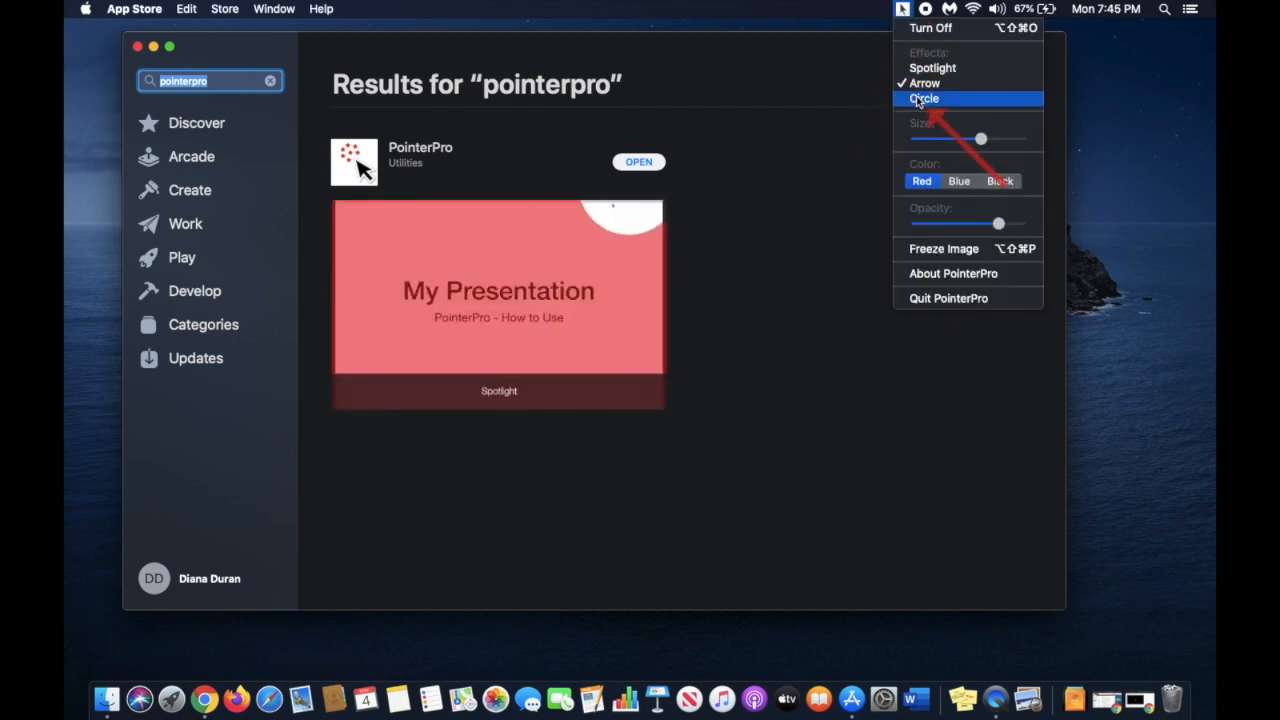
Step: Switch to the red circle effect and drag the Size slider left to shrink it
click(924, 98)
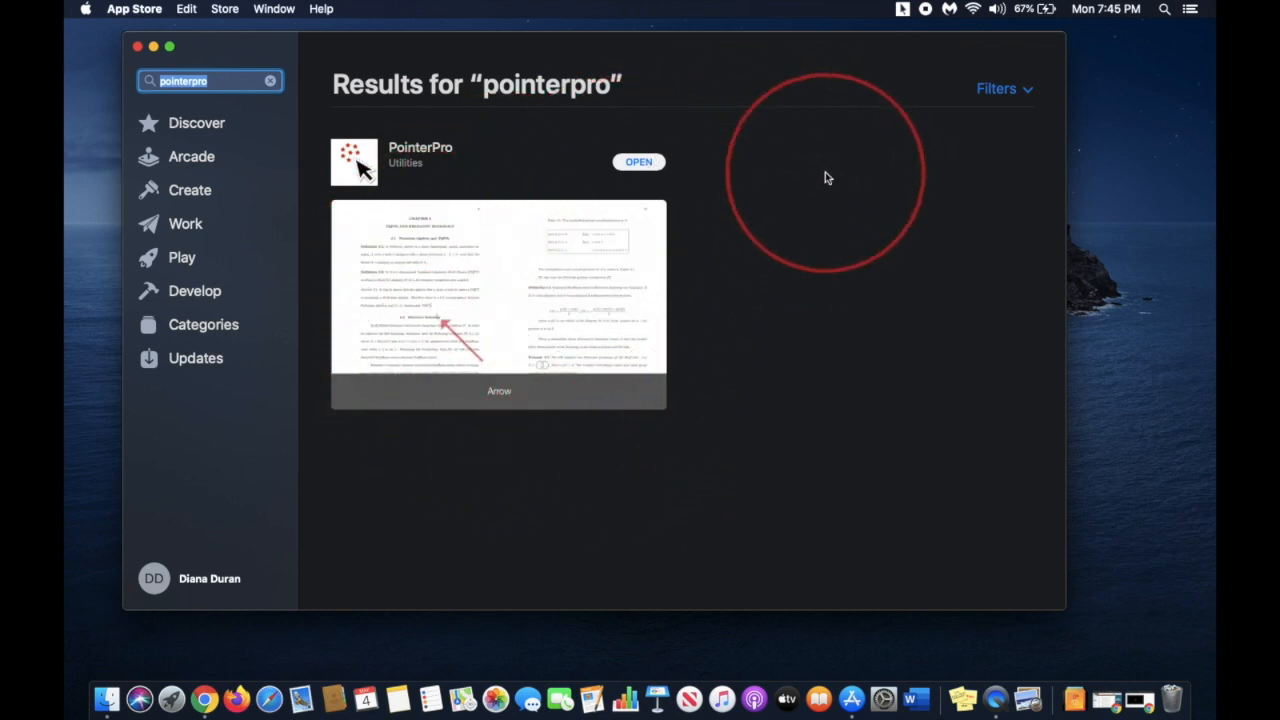
click(900, 8)
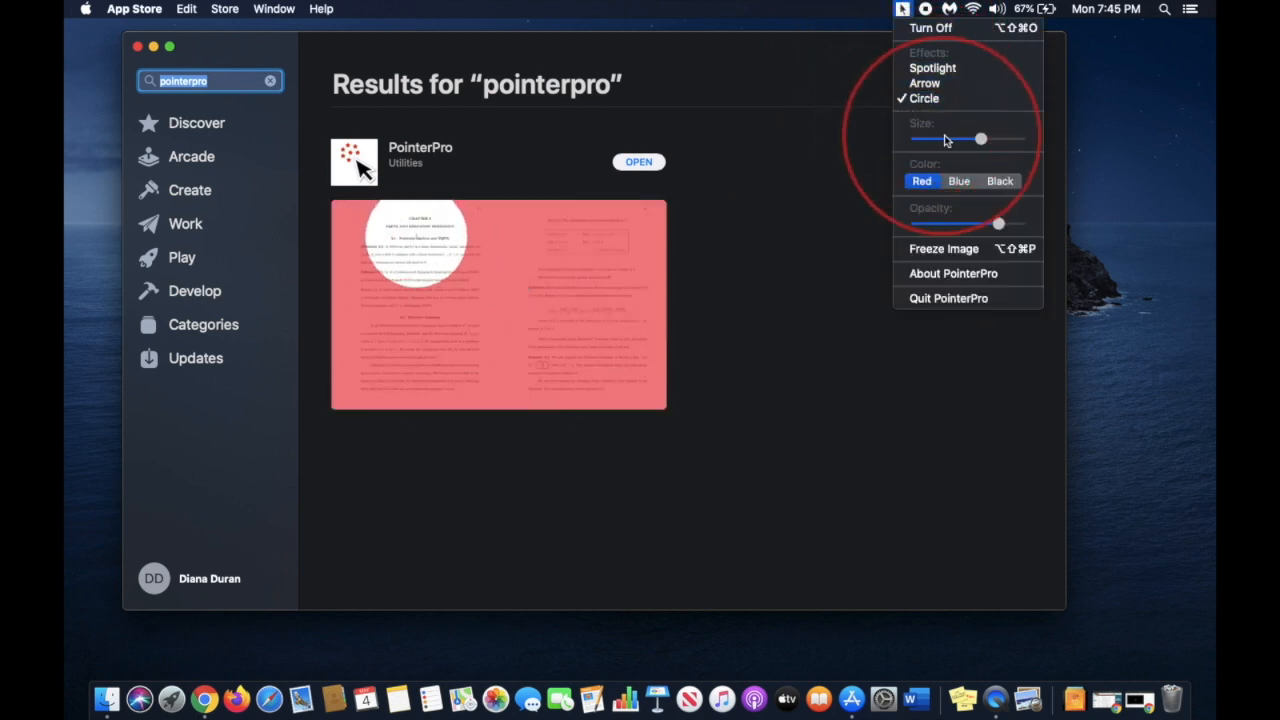
drag(980, 140, 964, 140)
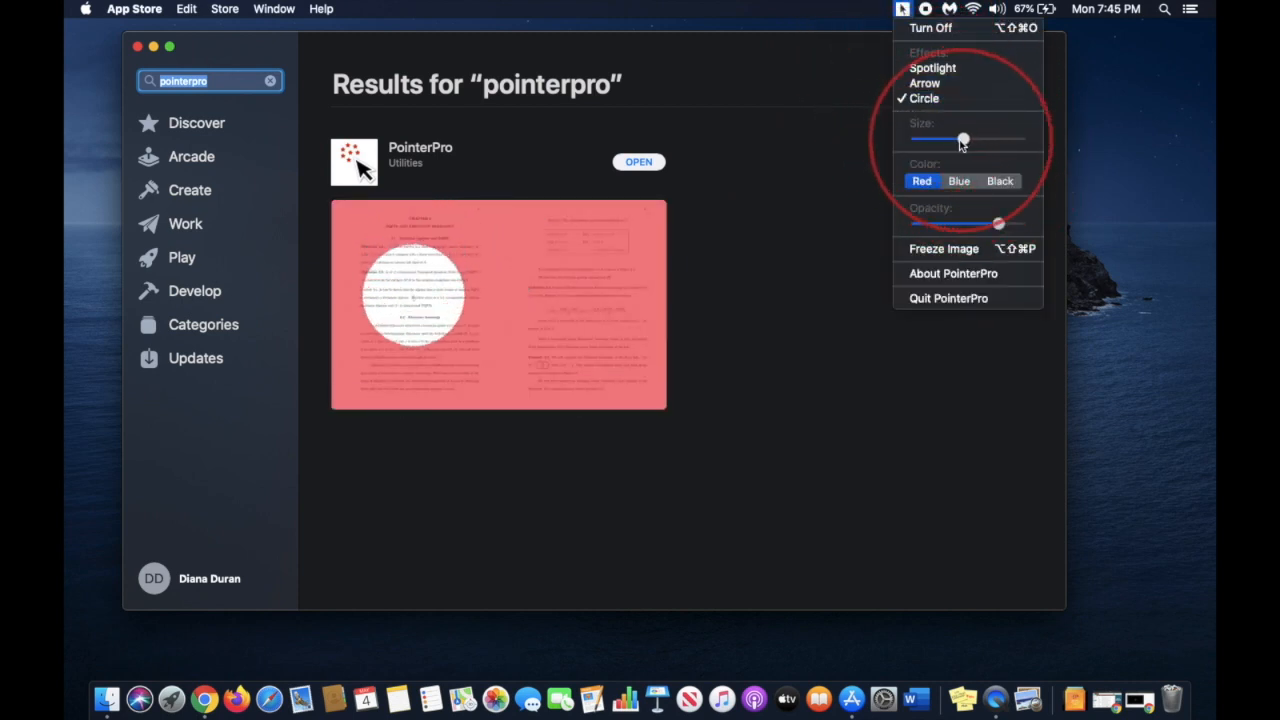
drag(962, 140, 932, 140)
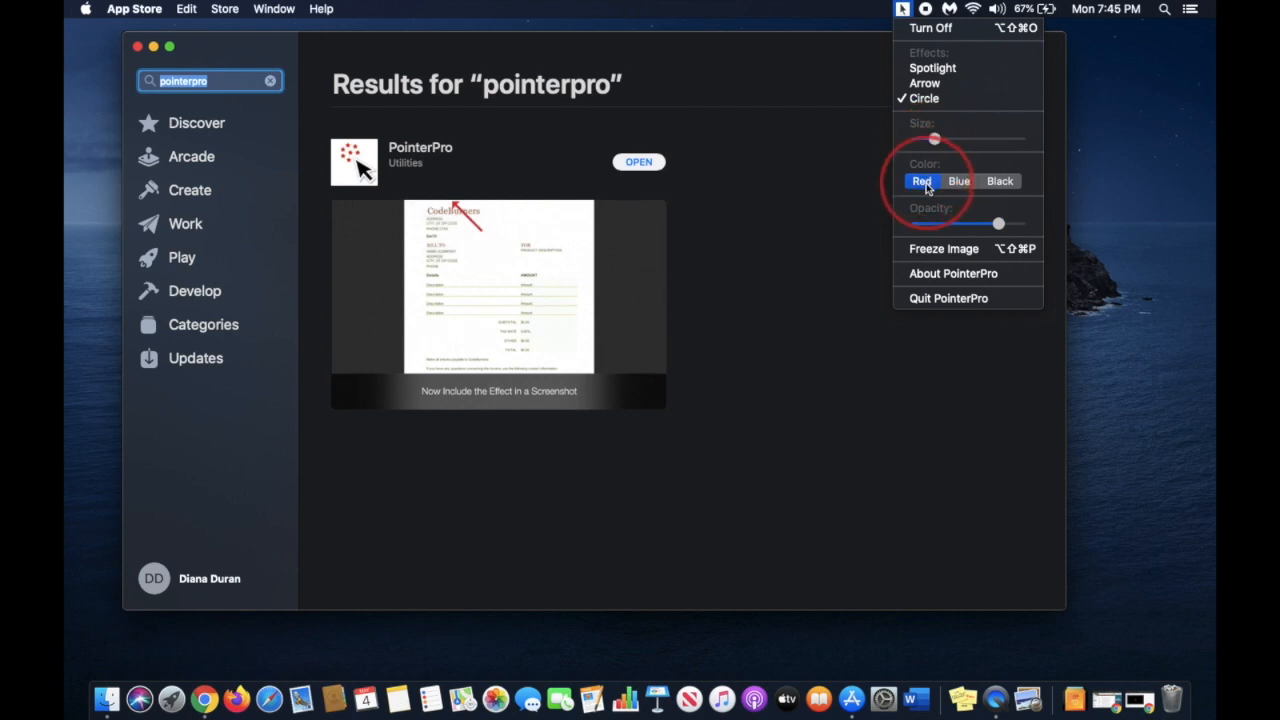
Step: Try blue and black for the circle, return to red, then lower and raise its opacity
click(958, 180)
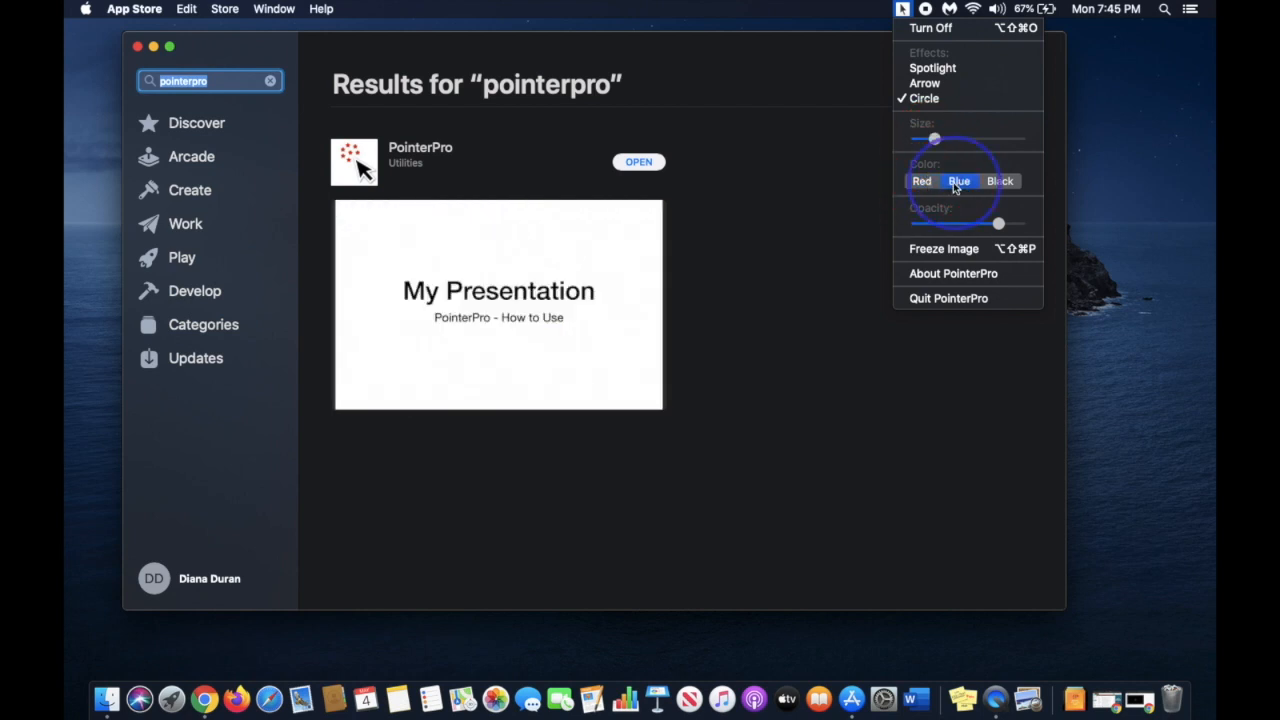
click(1000, 180)
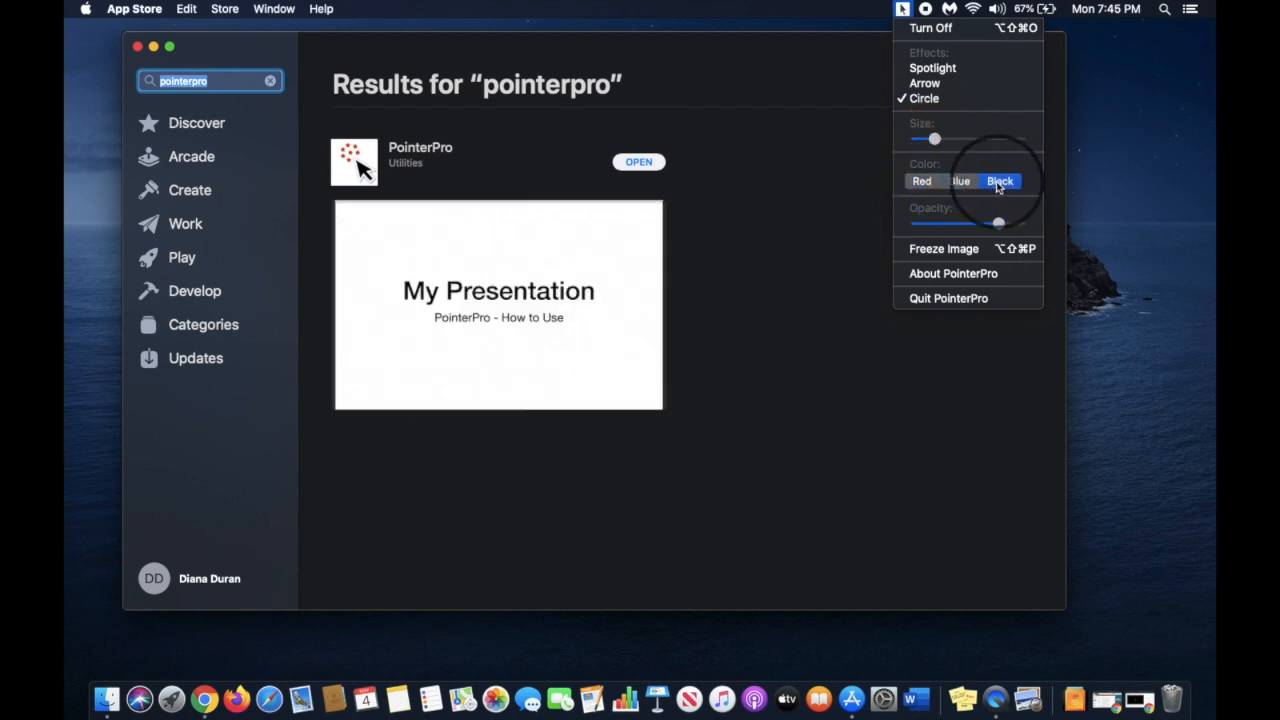
click(920, 180)
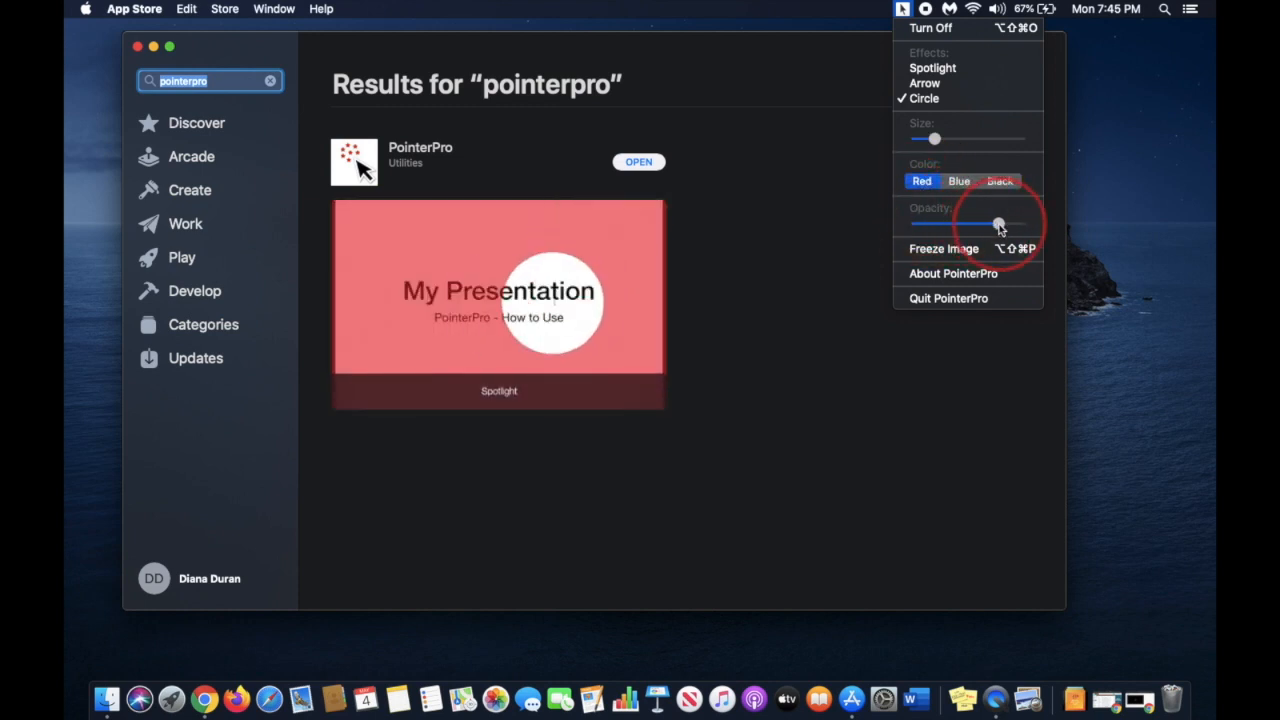
drag(998, 224, 944, 224)
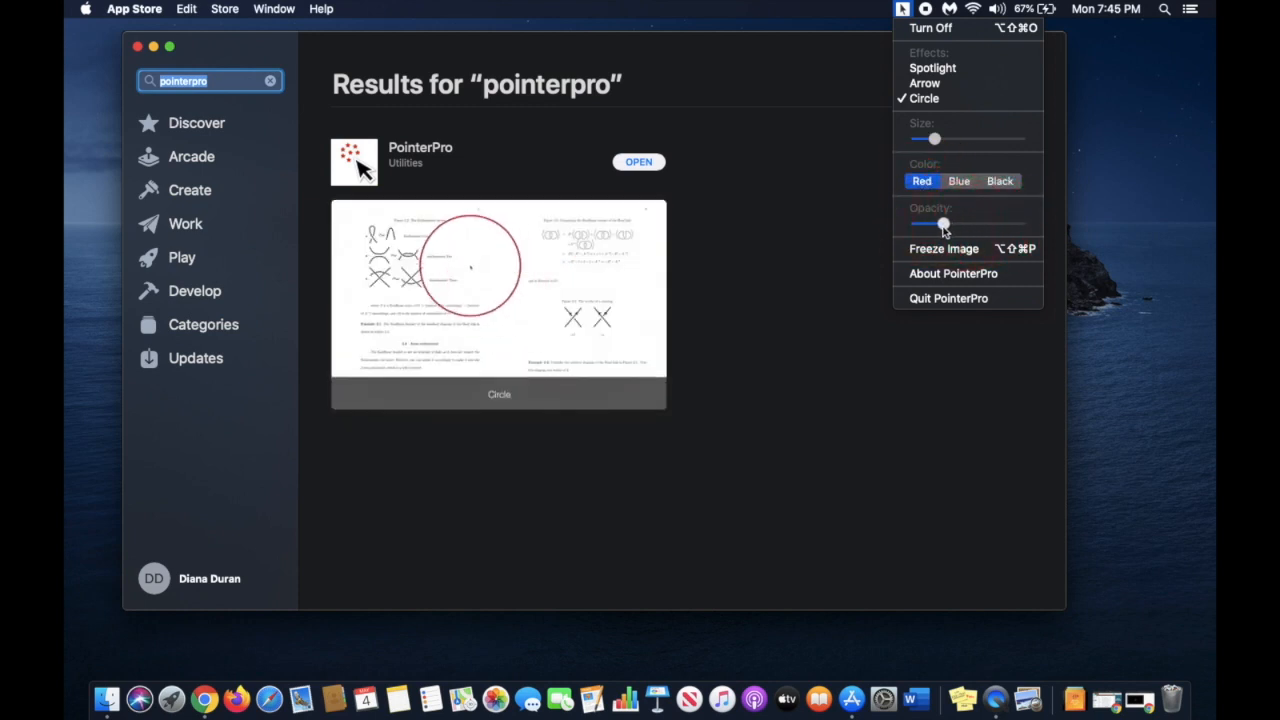
mouse_move(828, 292)
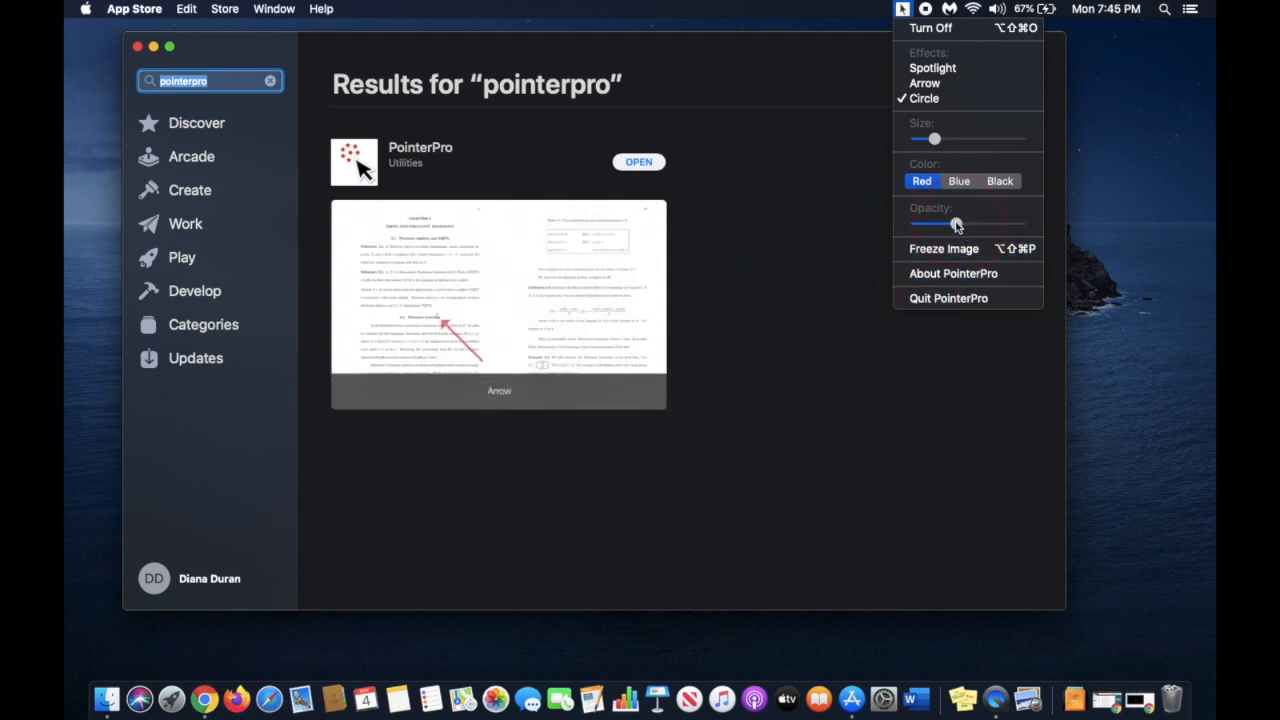
drag(956, 224, 1004, 224)
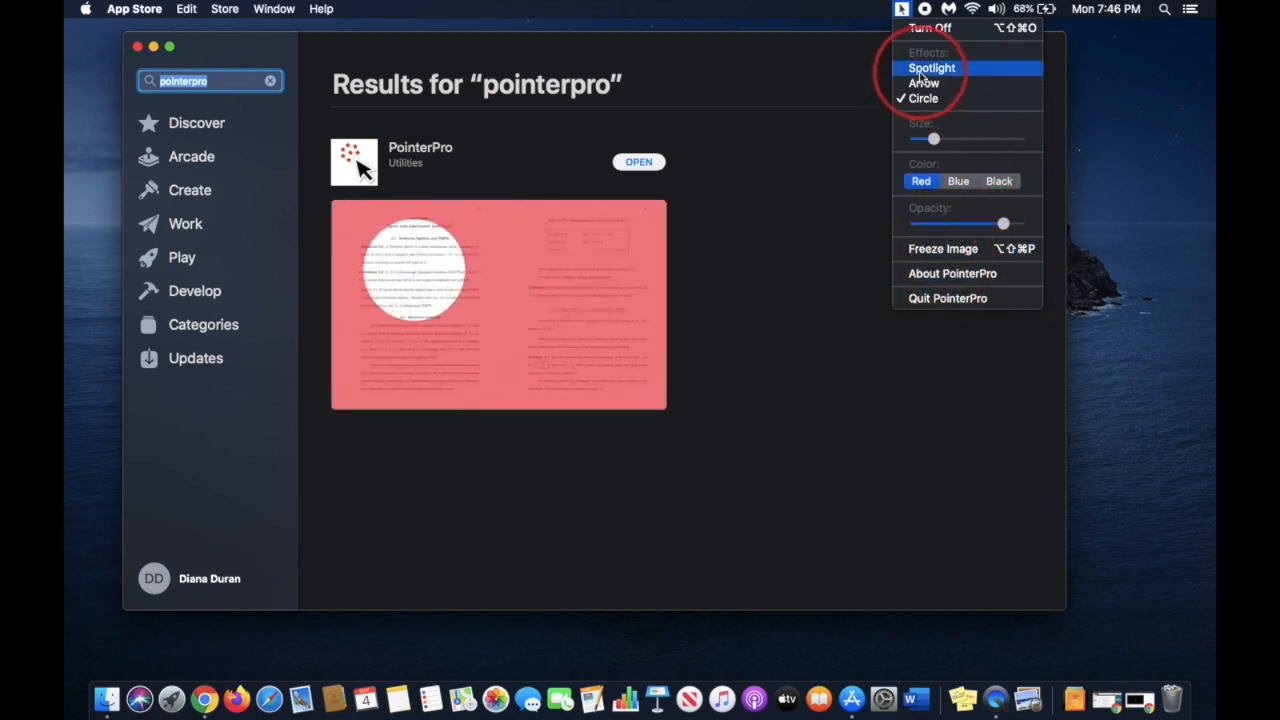
Step: Switch the PointerPro effect back to Spotlight
click(932, 68)
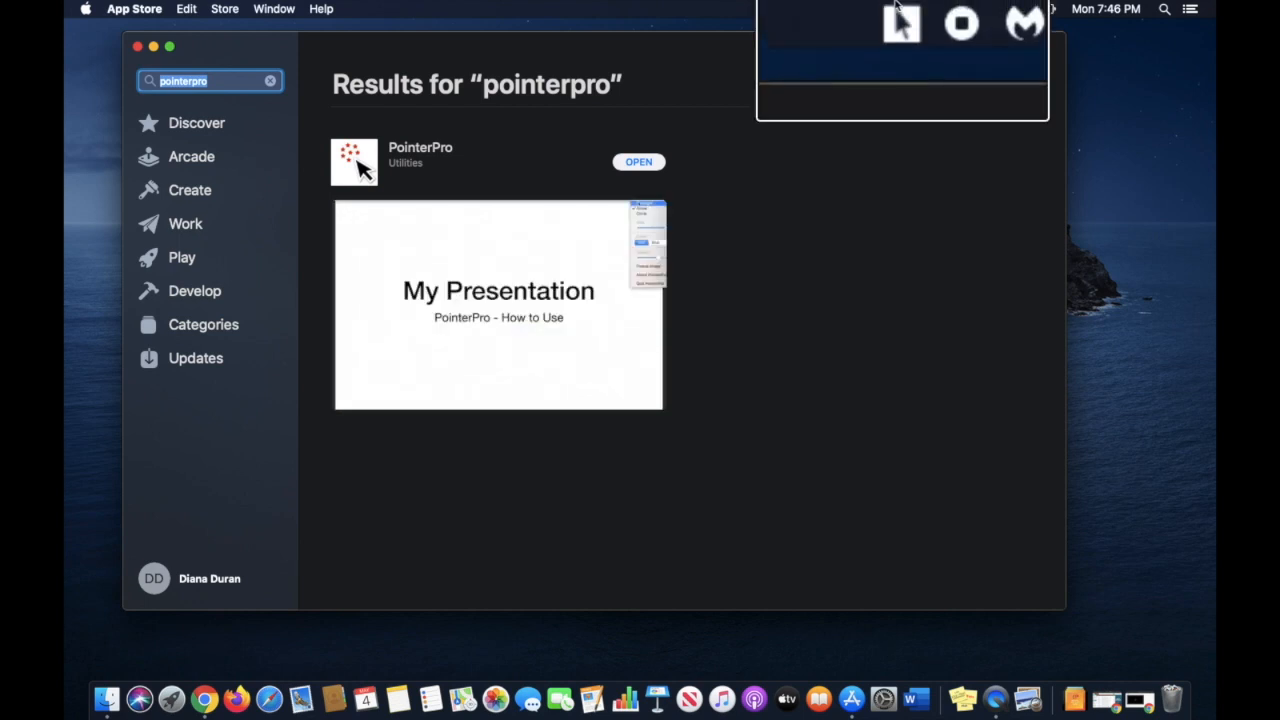
Step: Turn the PointerPro spotlight effect back on from the menu bar icon
click(900, 22)
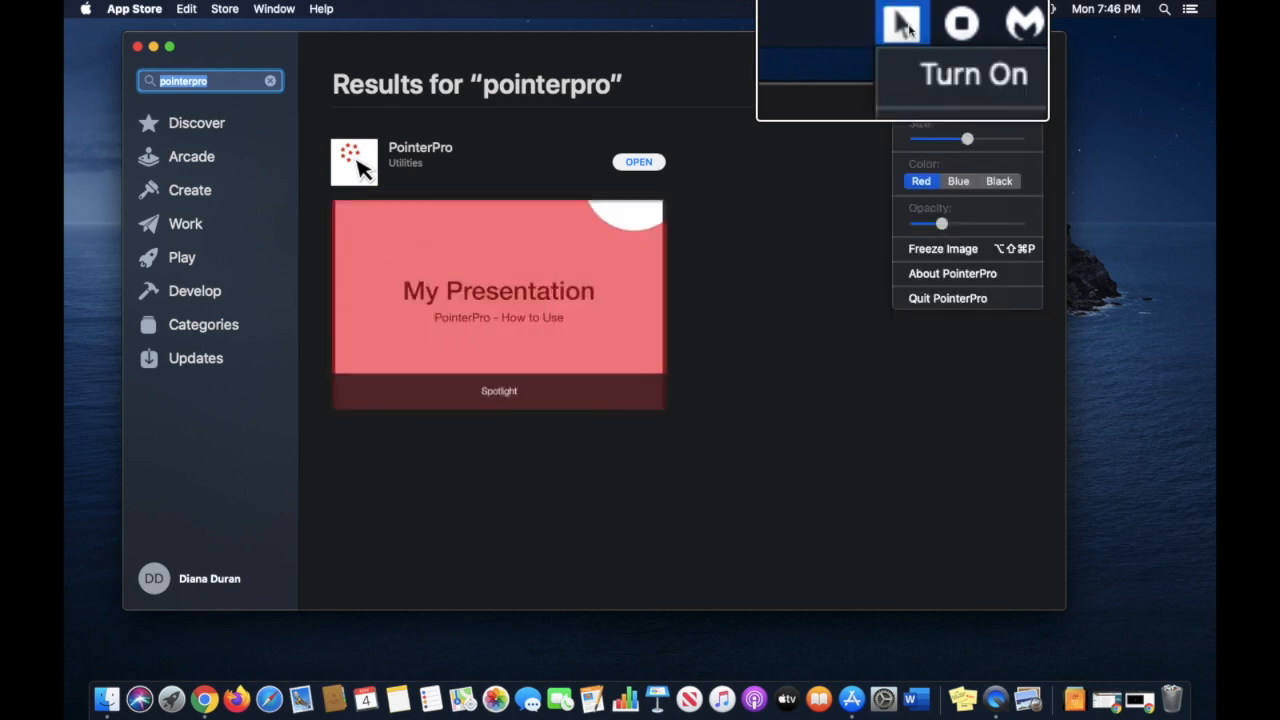
click(900, 22)
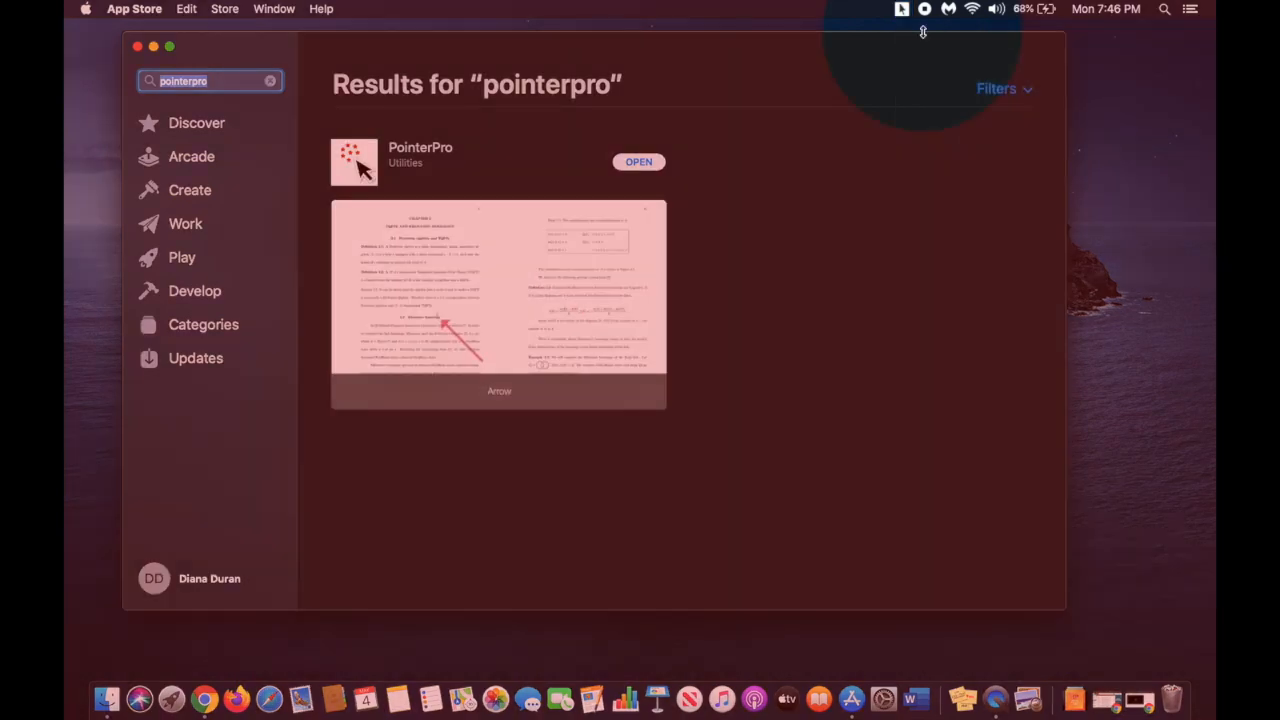
mouse_move(912, 148)
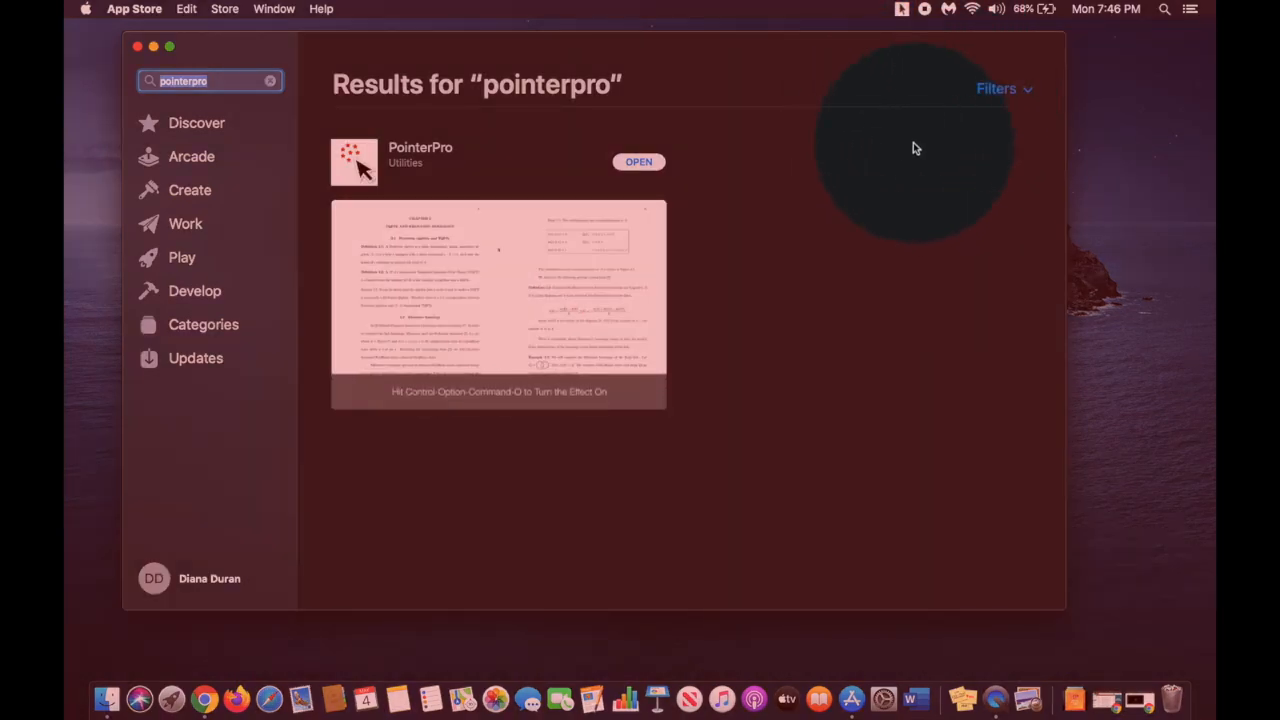